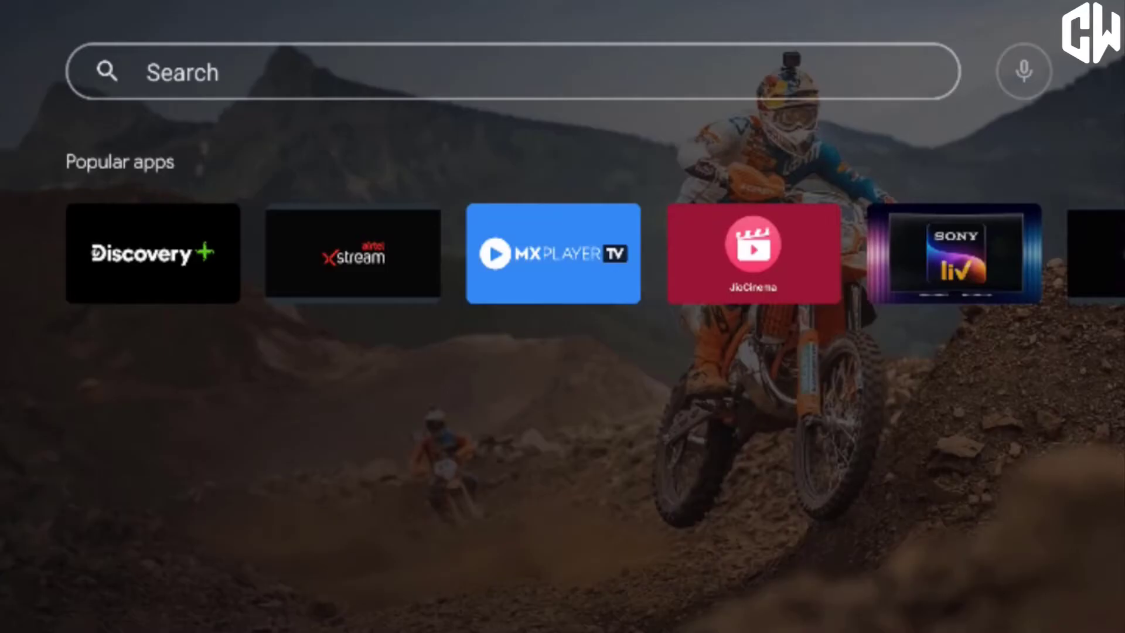
Search Google Play on the TV for 'sen' so Send Files to TV appears first.
click(501, 70)
text(s)
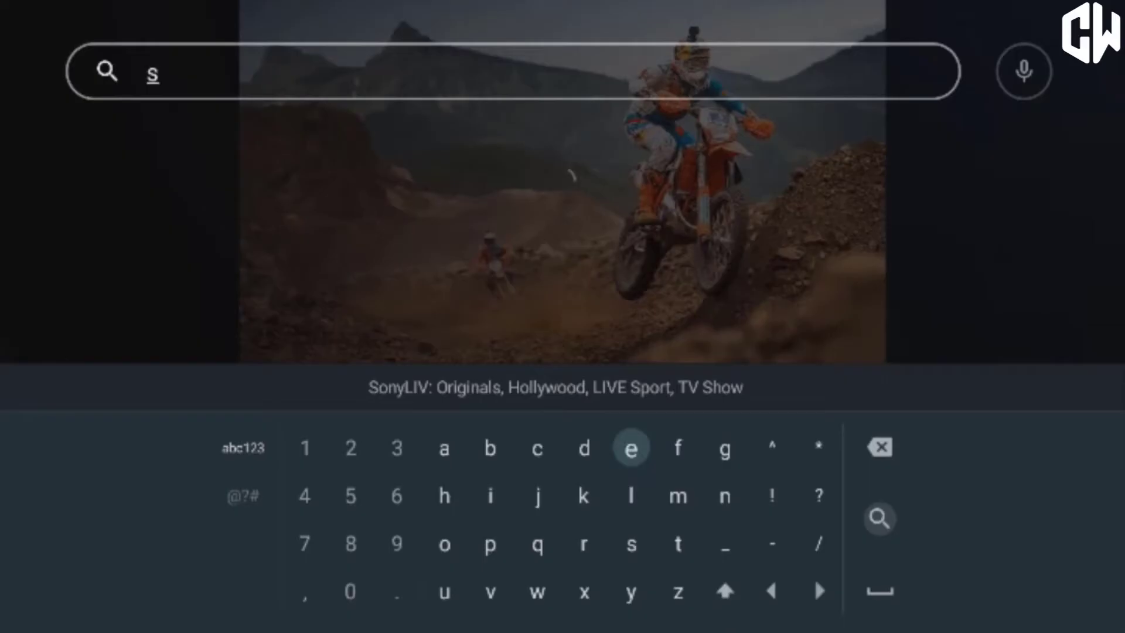
click(632, 447)
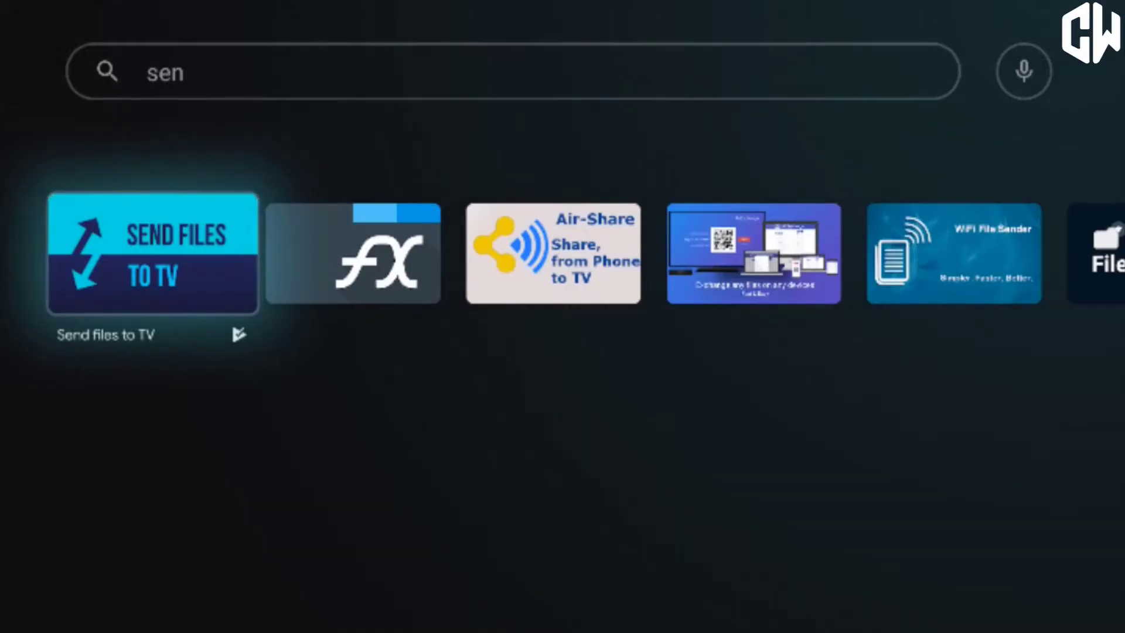
Launch Send Files to TV from its store page and dismiss the donation notice with OK.
click(152, 262)
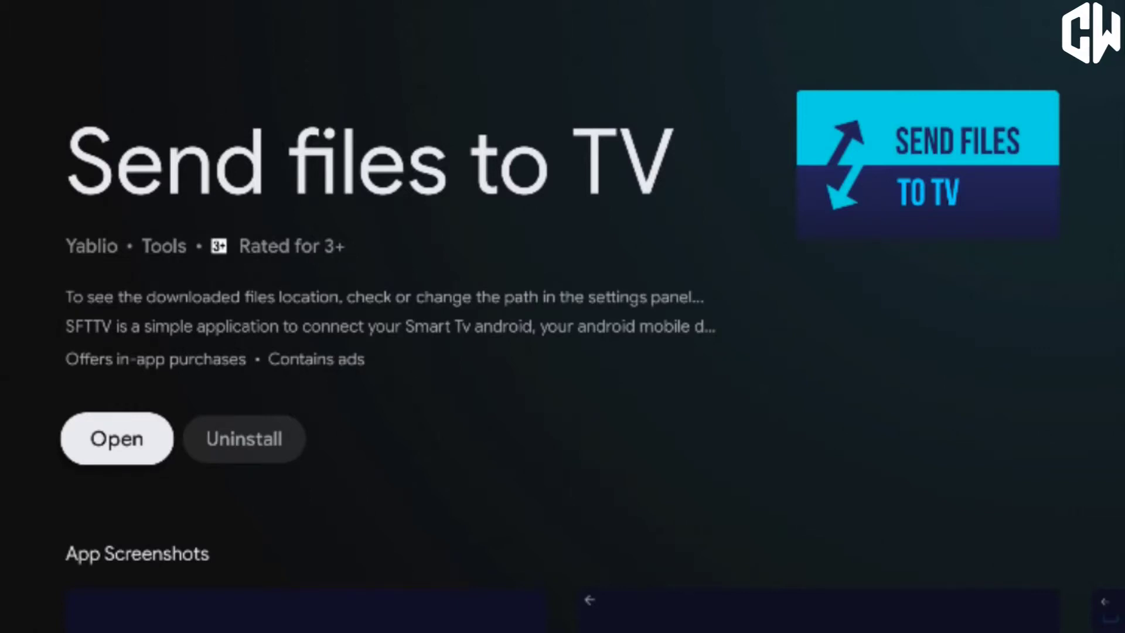
scroll(down, 3)
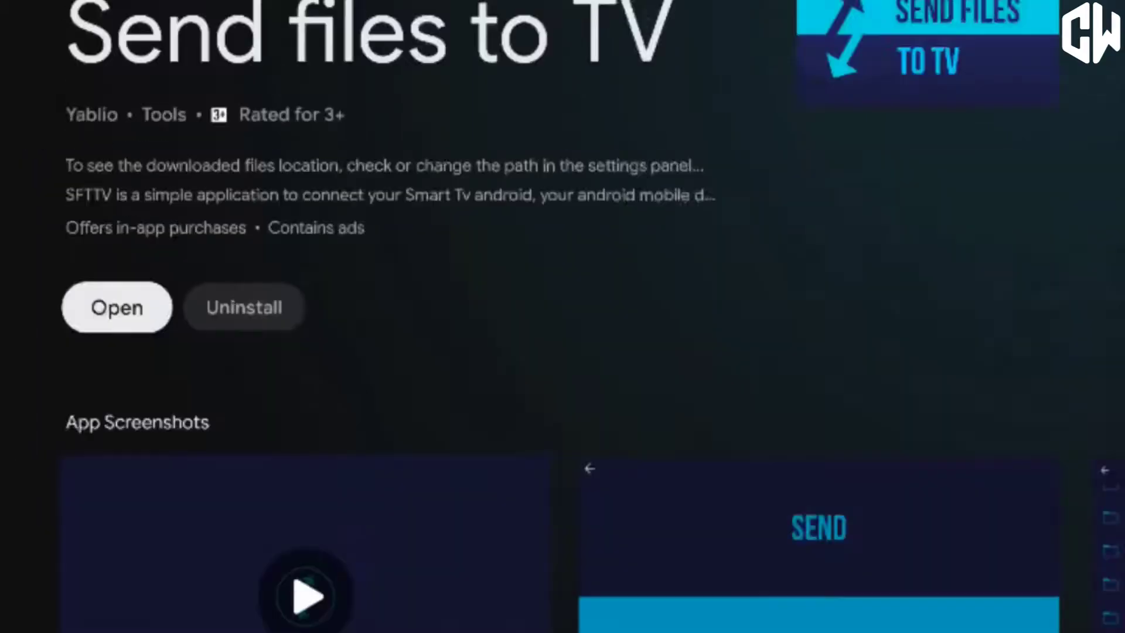
click(117, 307)
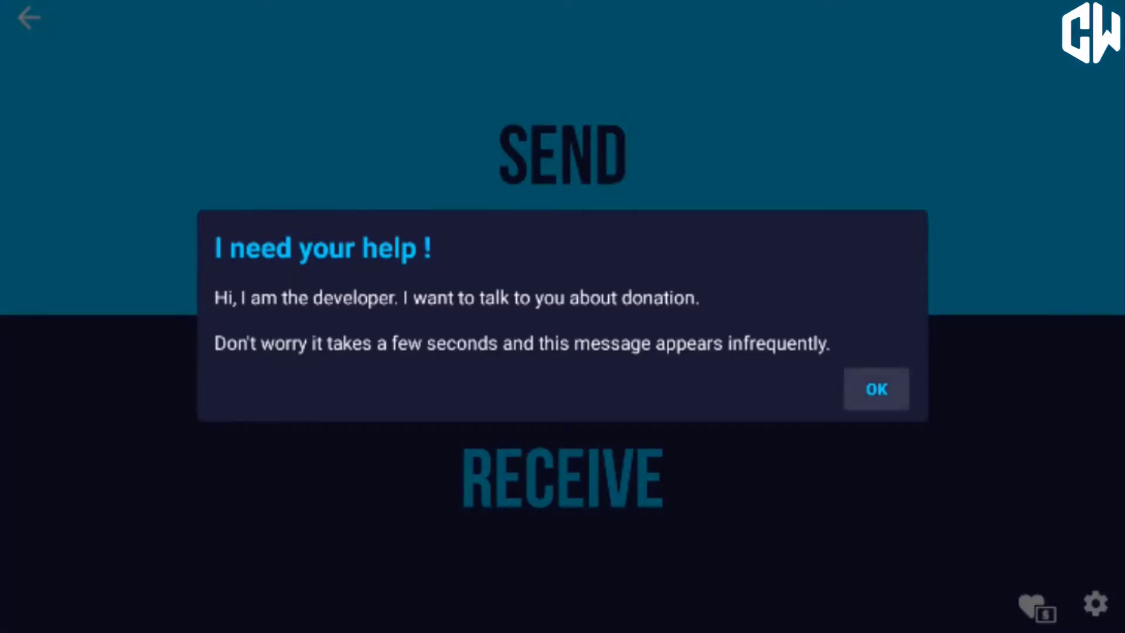
click(877, 389)
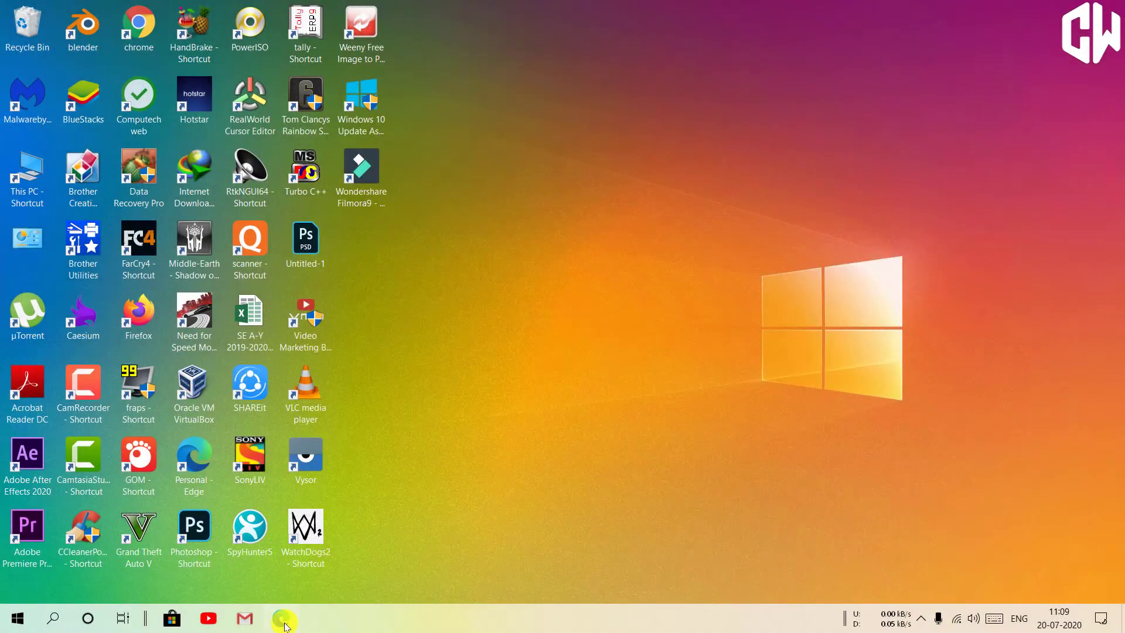
Search 'senfilestotv' in Edge and land on the sendfilestotv.app site's Download section.
click(279, 617)
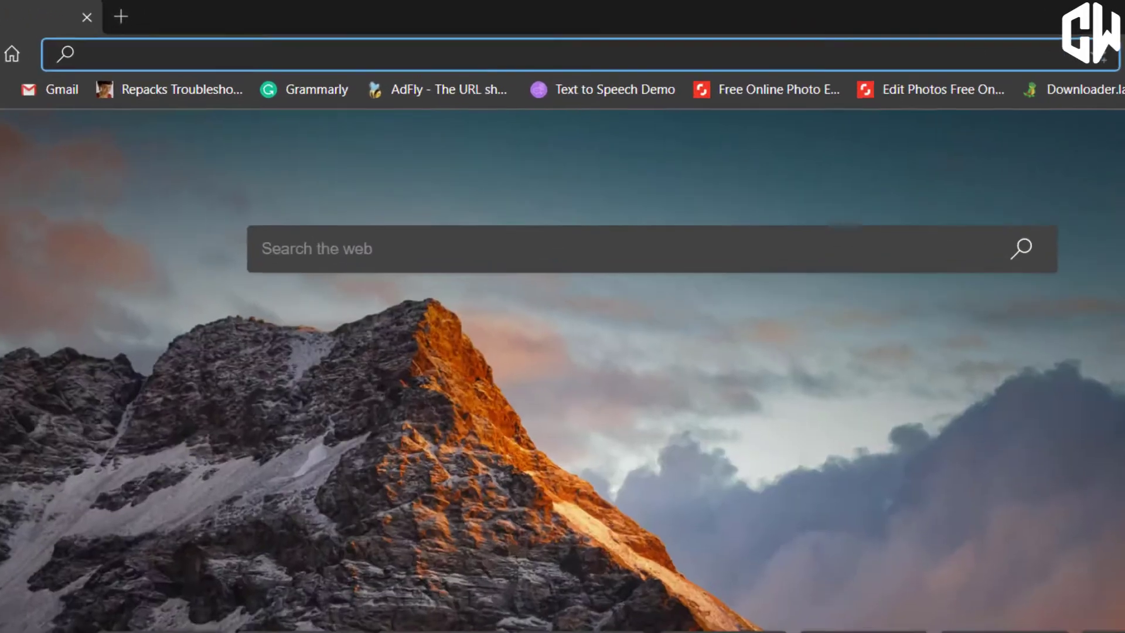
text(senfilestotv)
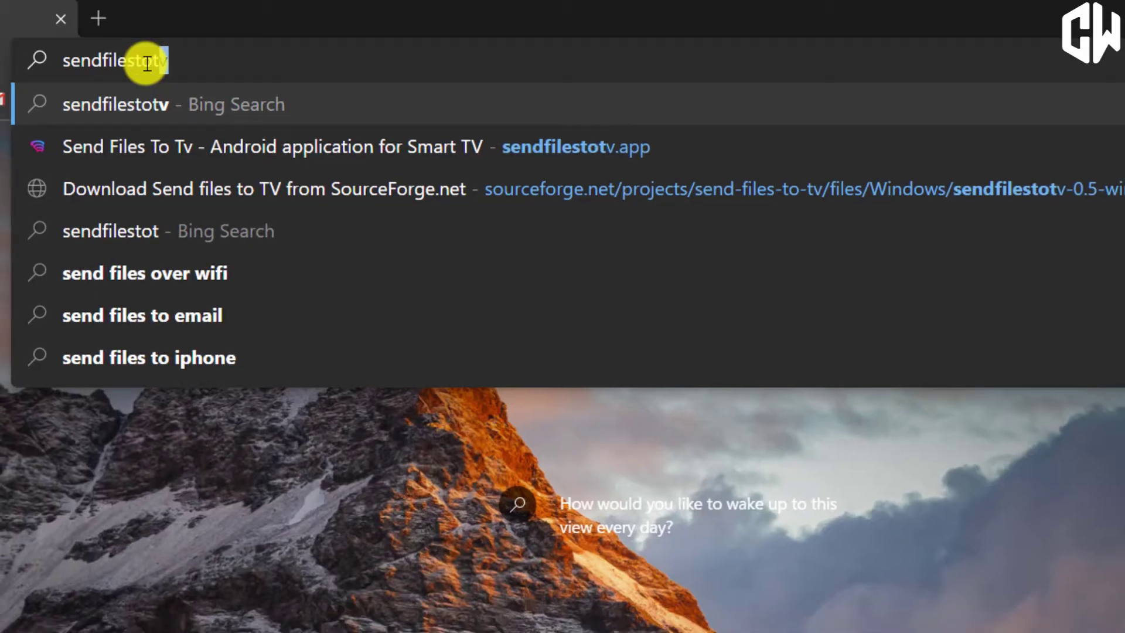
key(Enter)
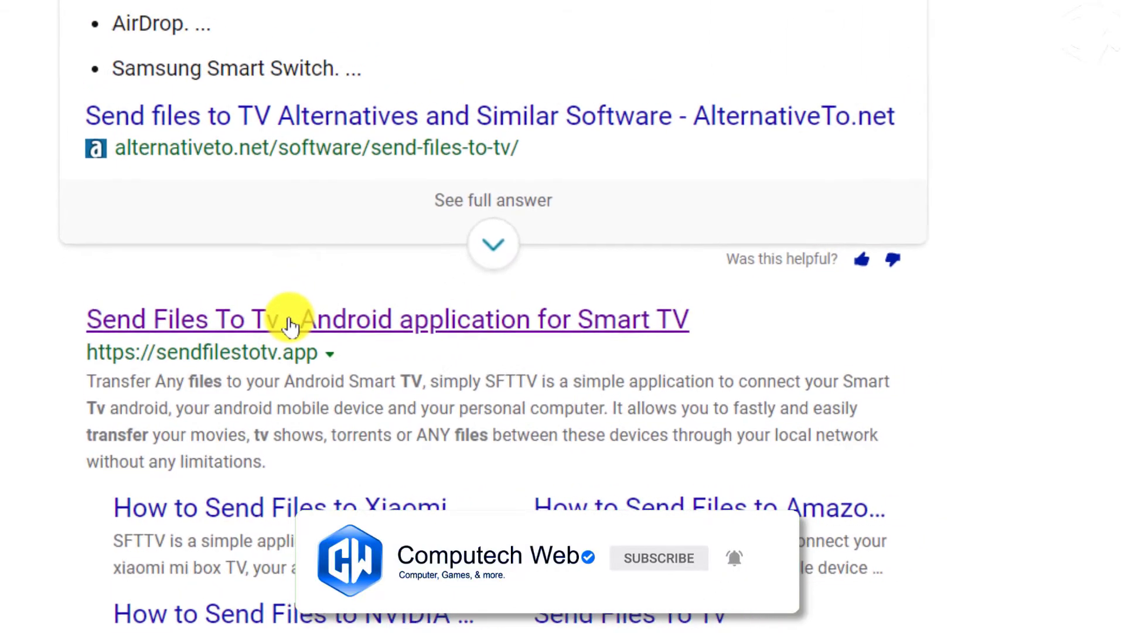
click(287, 318)
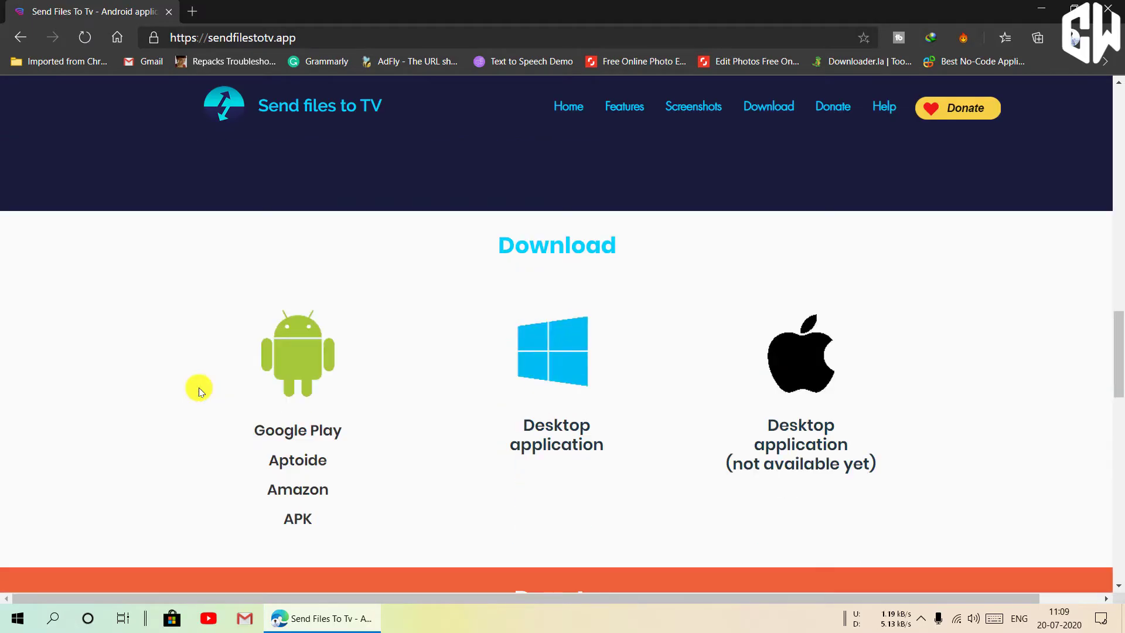
Start downloading the Windows desktop installer for Send Files to TV from SourceForge.
click(556, 350)
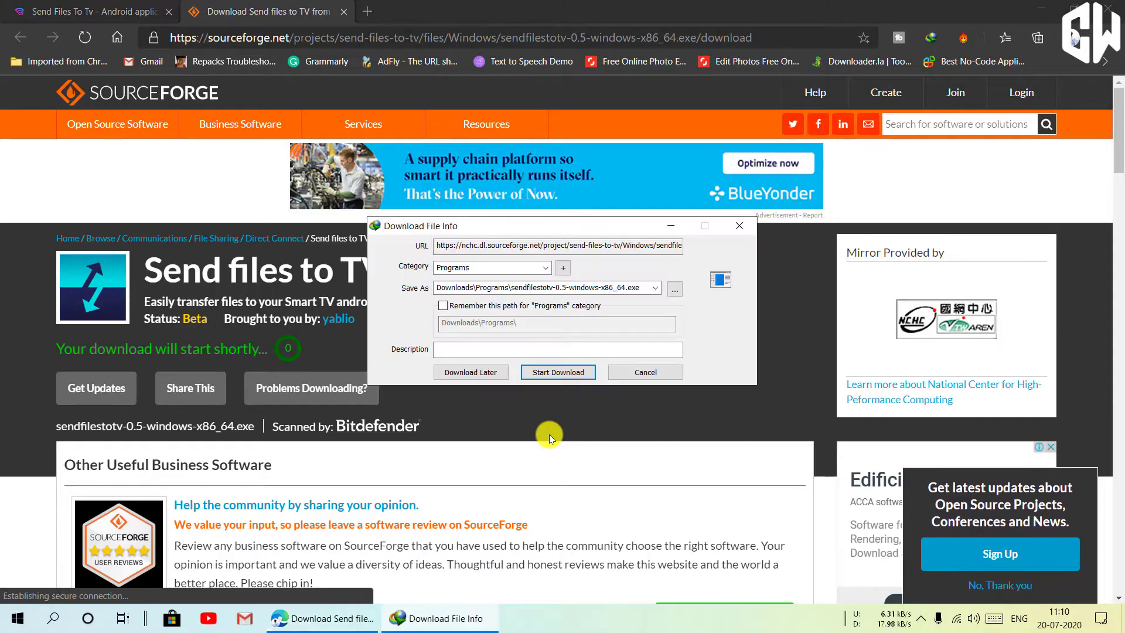
mouse_move(563, 368)
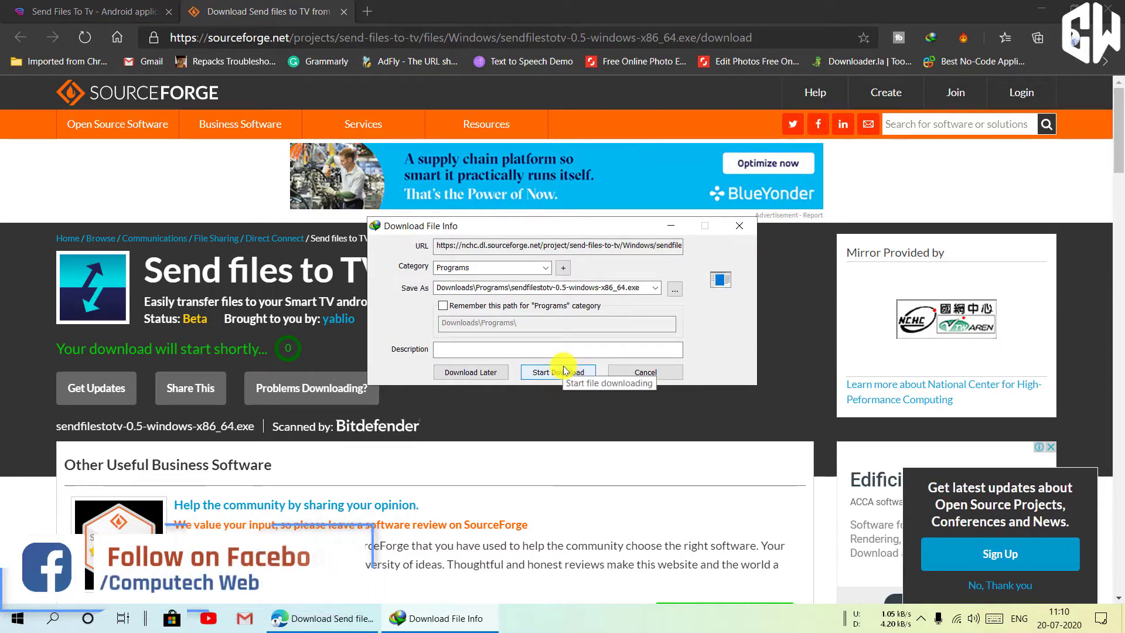
click(558, 372)
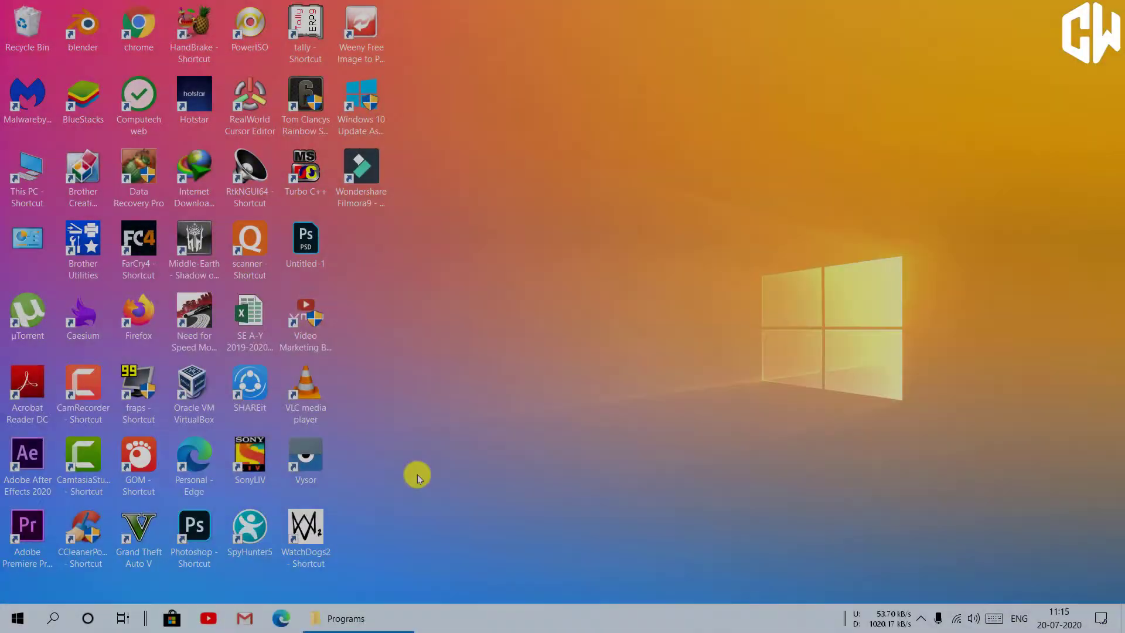
Run the downloaded installer, accept the license and confirm the existing install folder.
click(344, 619)
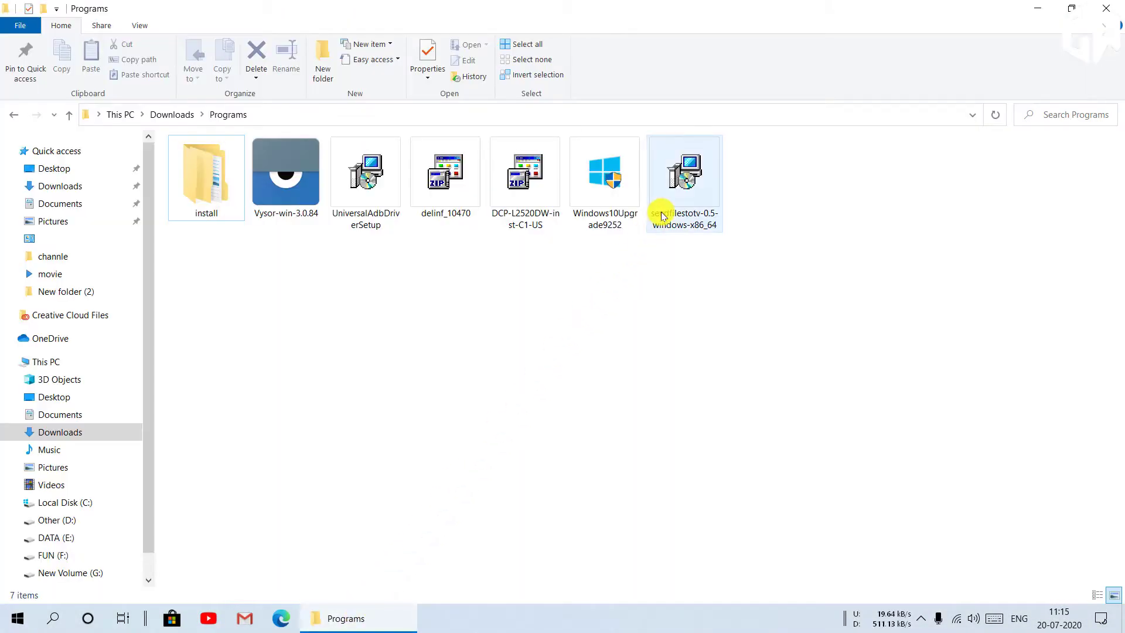
double_click(684, 171)
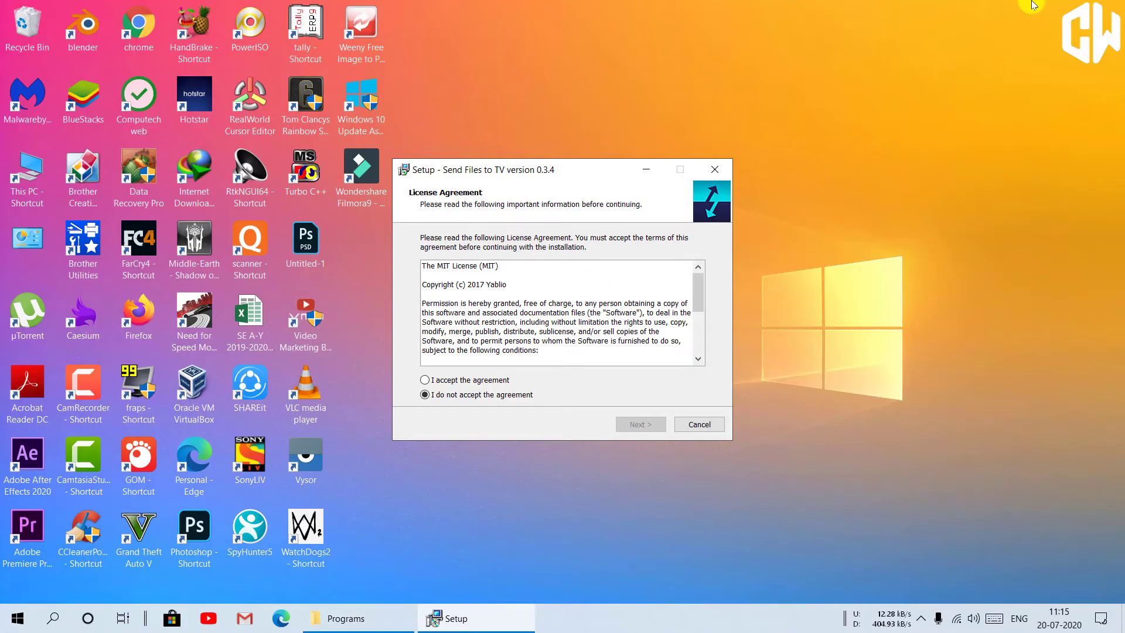
click(425, 379)
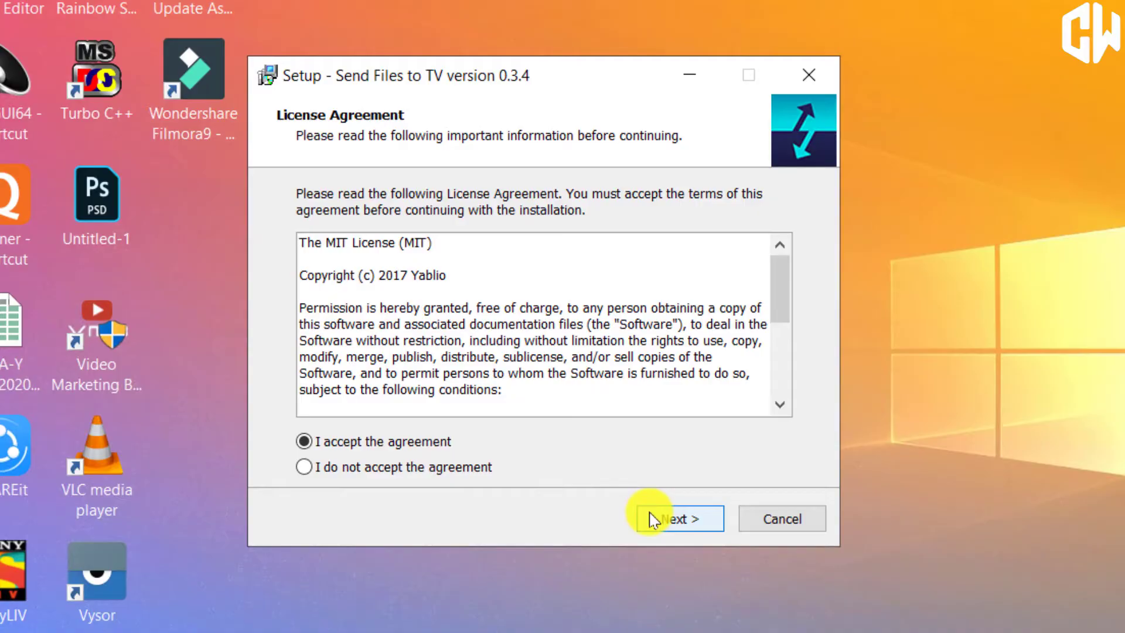
click(679, 518)
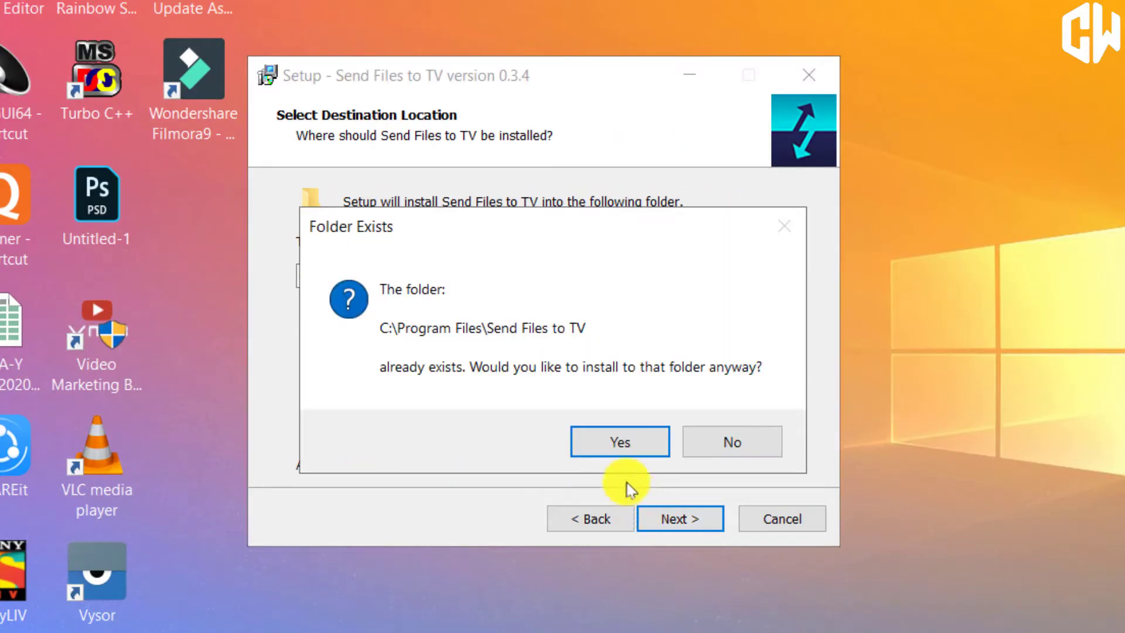
click(620, 440)
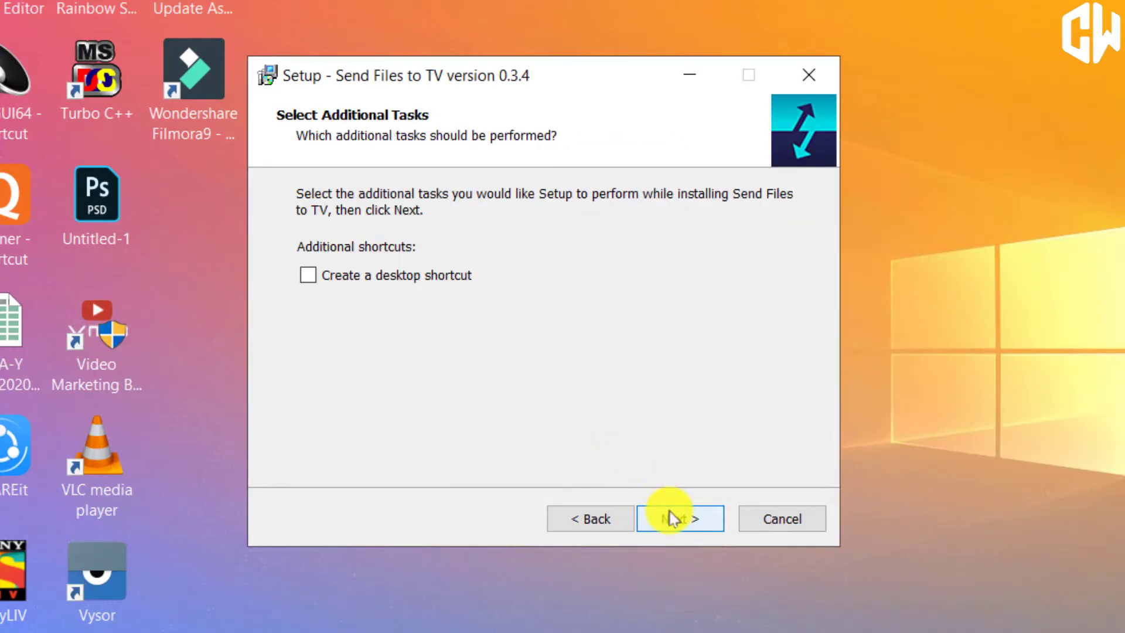
Finish setup with a desktop shortcut created and 'Launch' unticked.
click(308, 274)
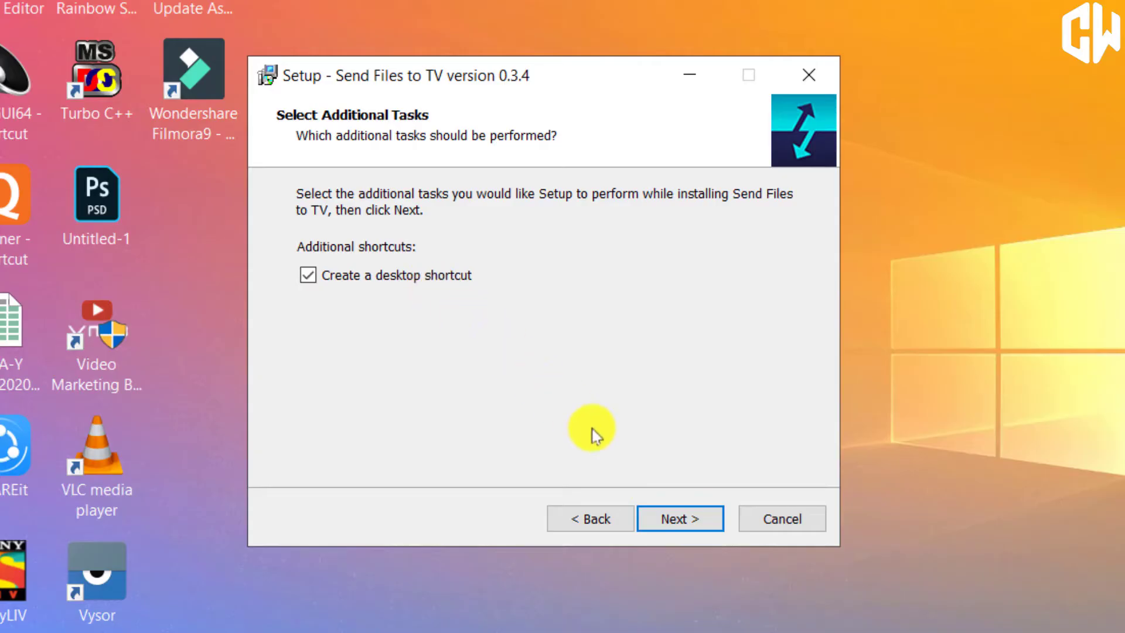
click(679, 517)
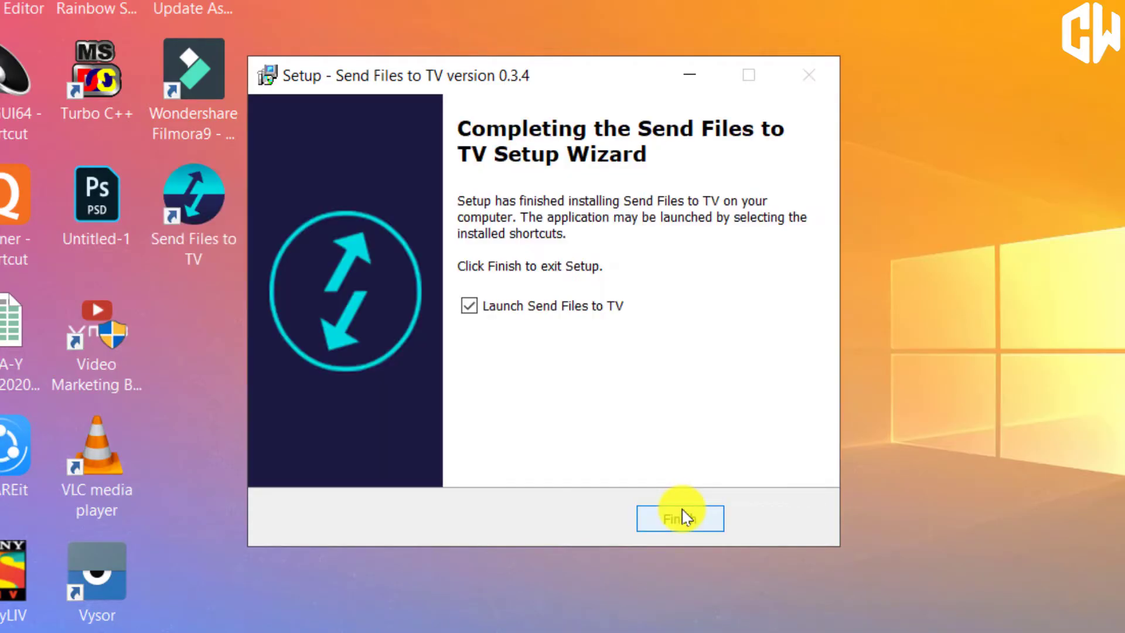
click(469, 306)
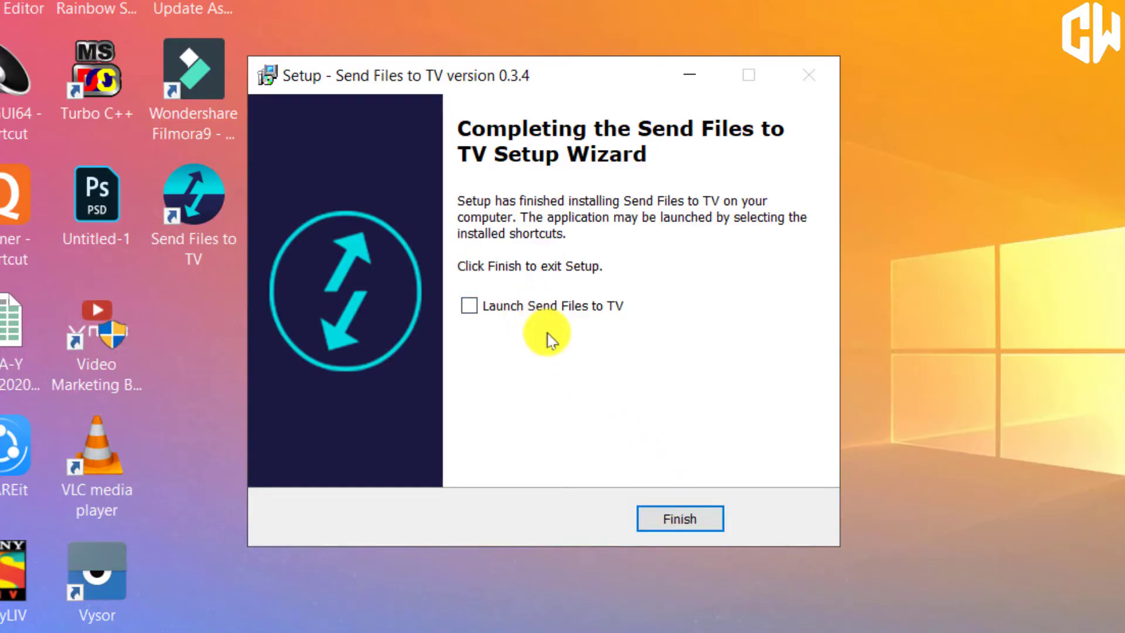
click(680, 518)
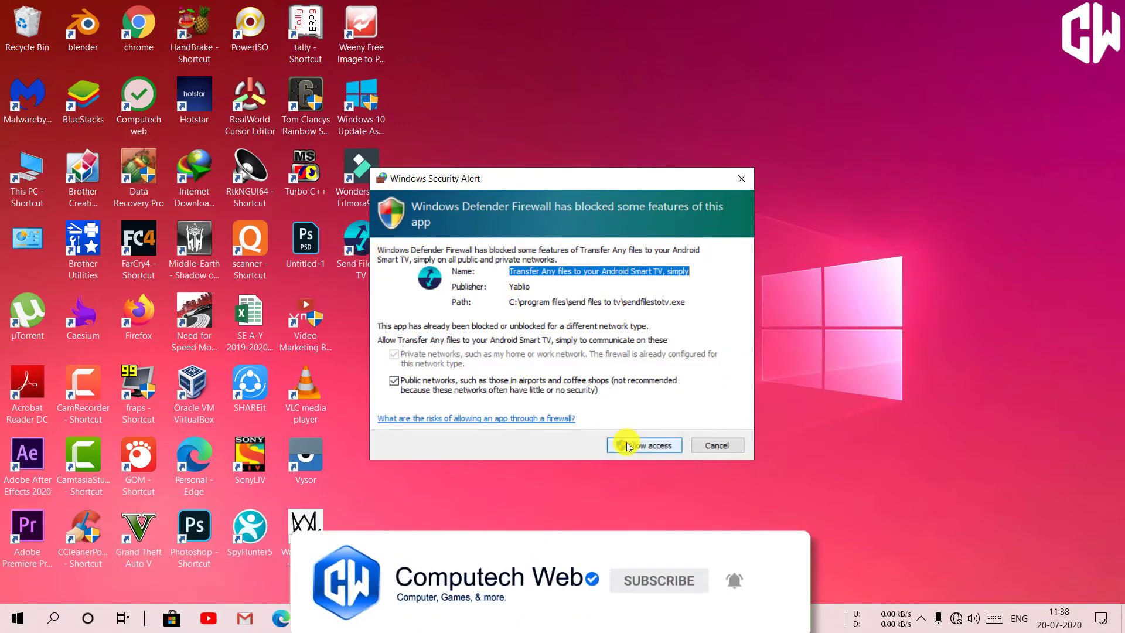
Allow Send Files to TV through the firewall and connect the PC to the AndroidAP Wi-Fi.
click(642, 445)
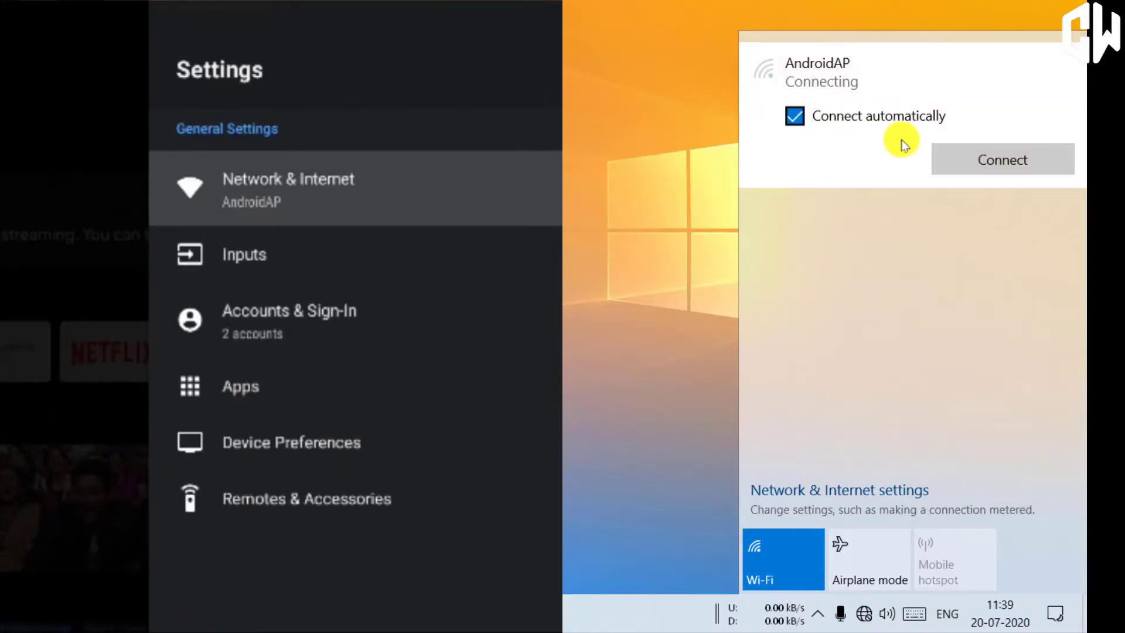
click(1003, 159)
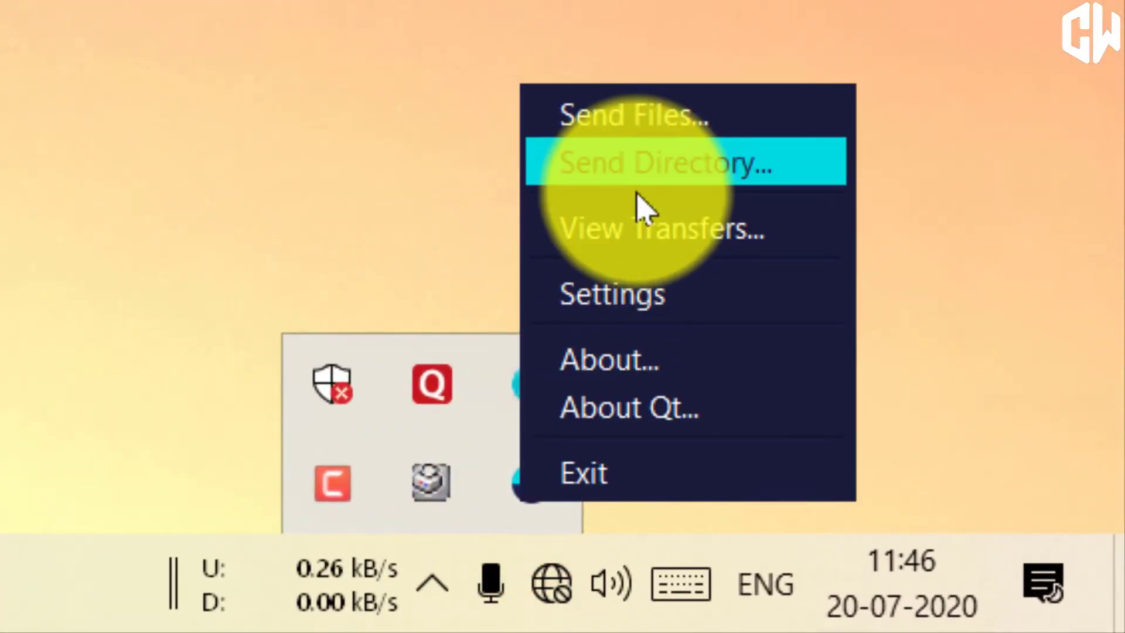
mouse_move(630, 408)
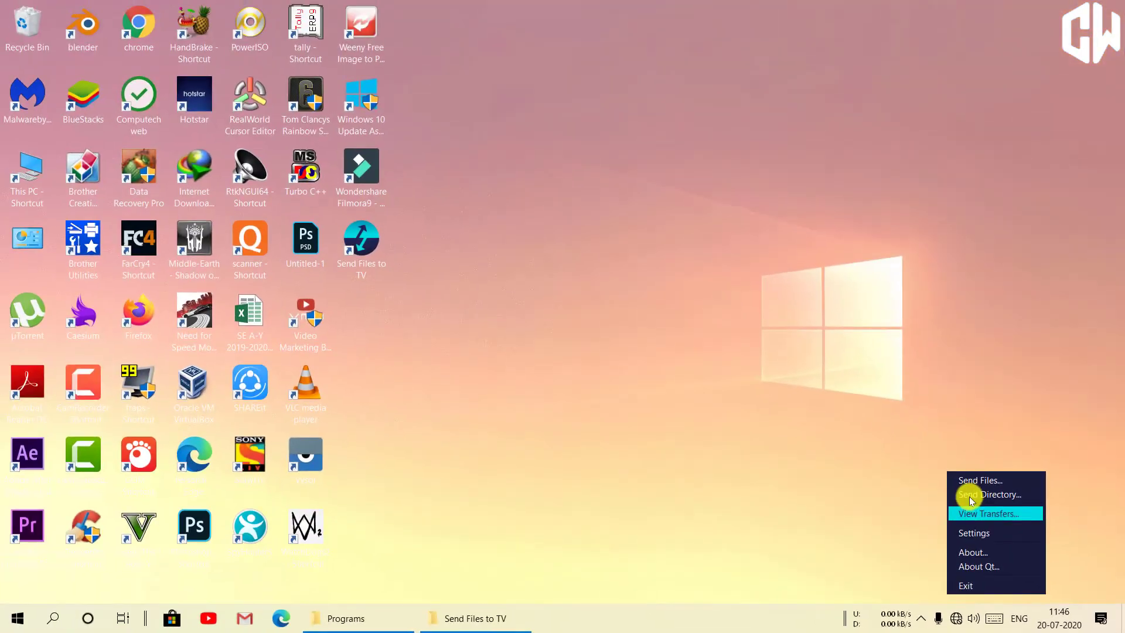
Send a Pictures folder via Send Directory... to the MiTV-AXSO2 television.
click(988, 494)
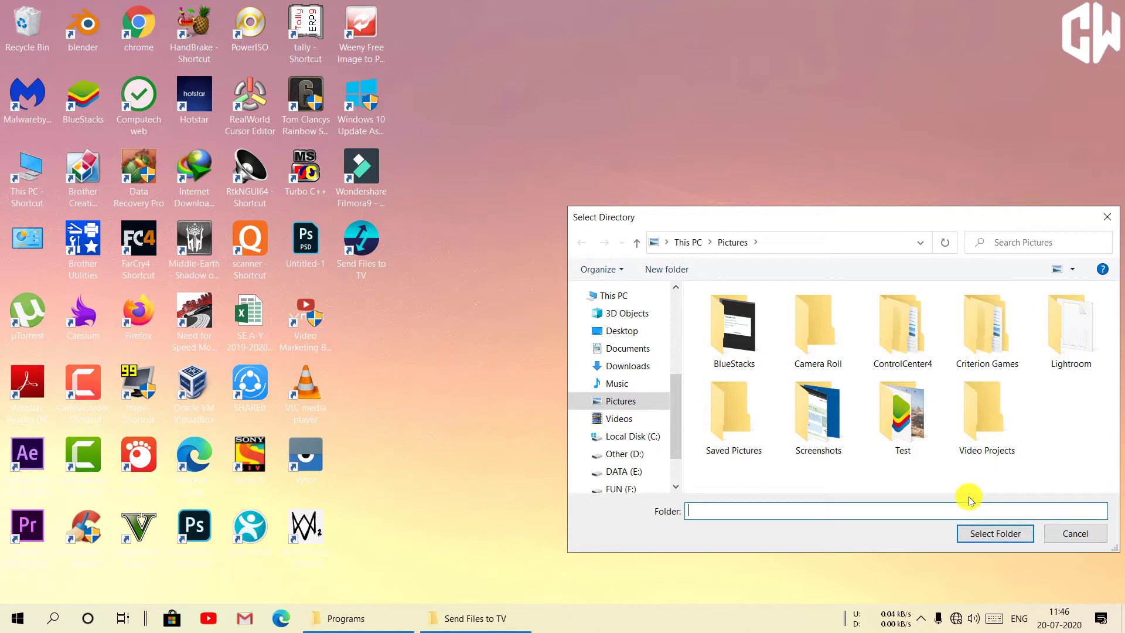
click(903, 411)
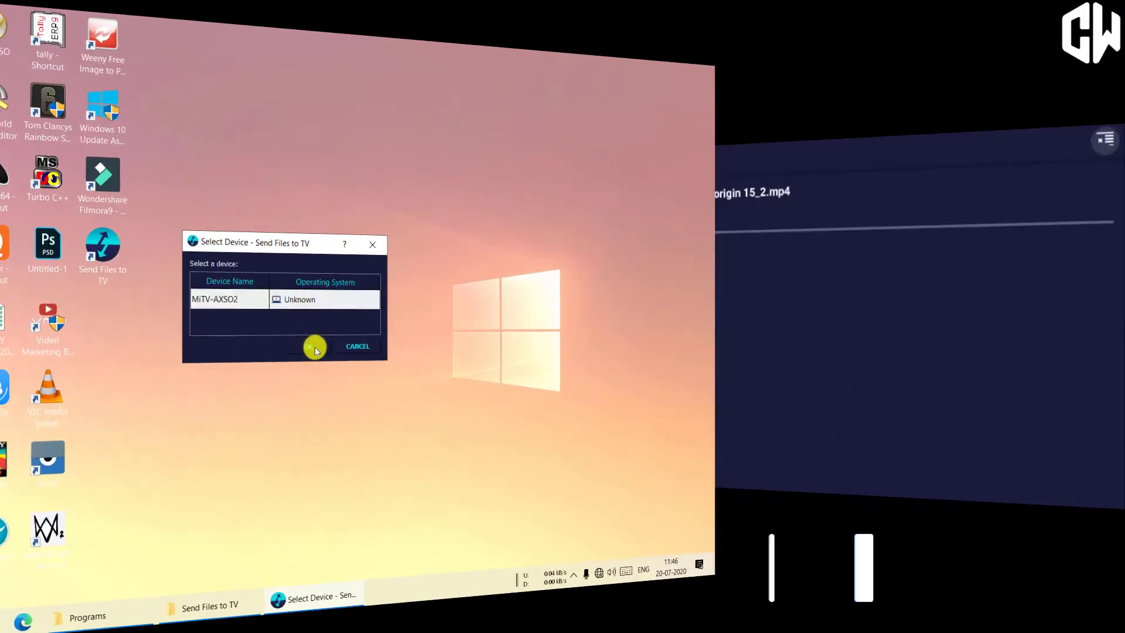
click(314, 346)
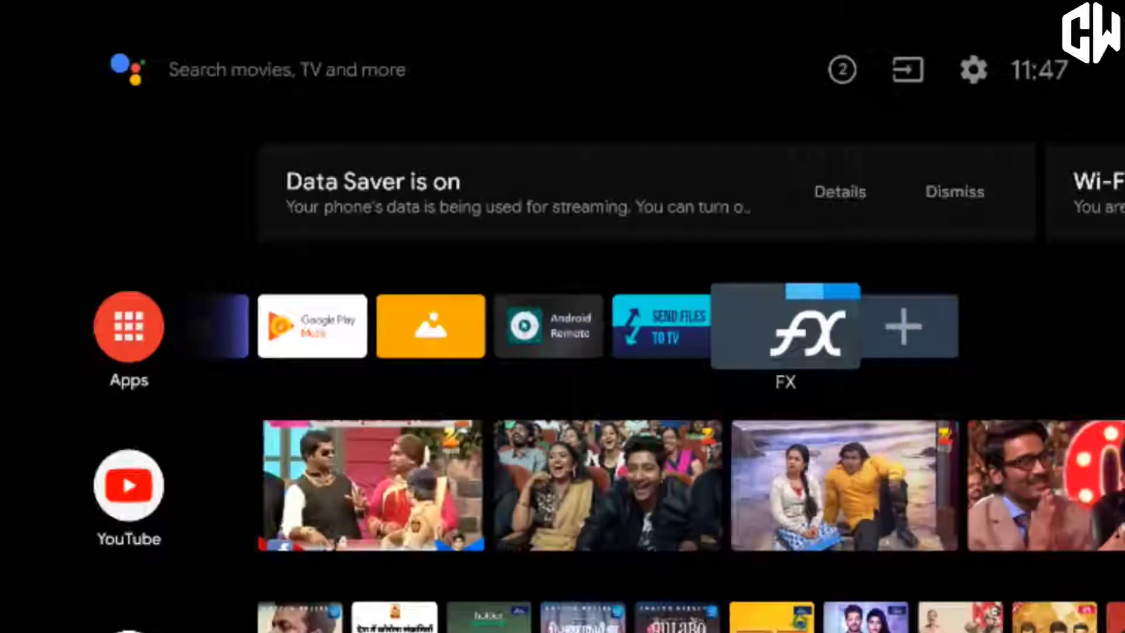
View the received wallpapers in FX under Download > Test > wallpaper, then return Home.
click(802, 335)
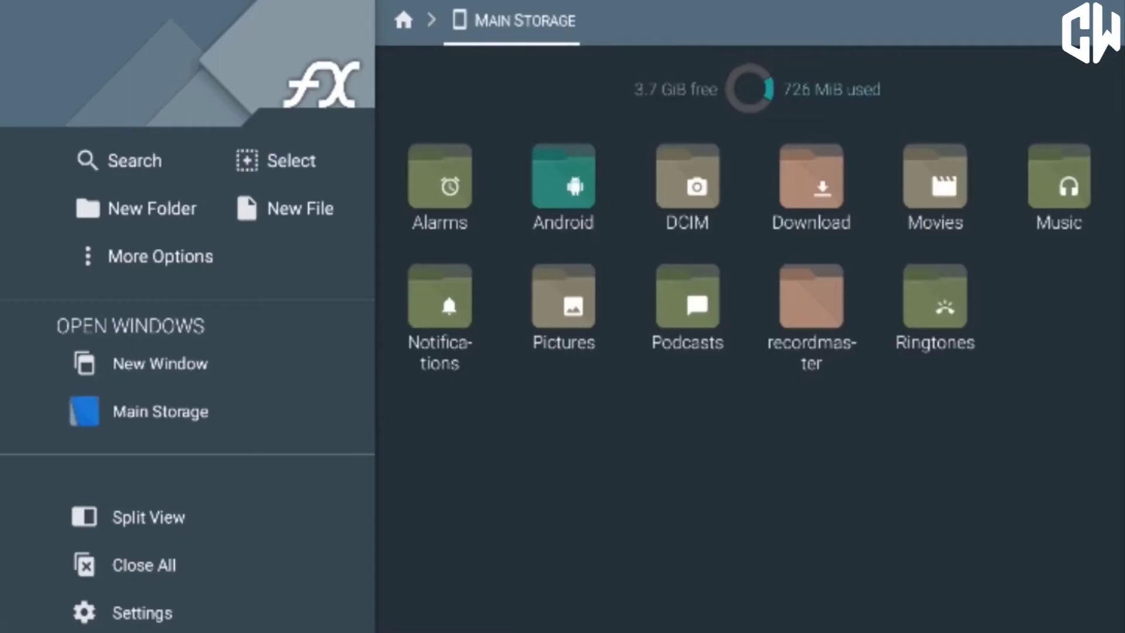
click(811, 185)
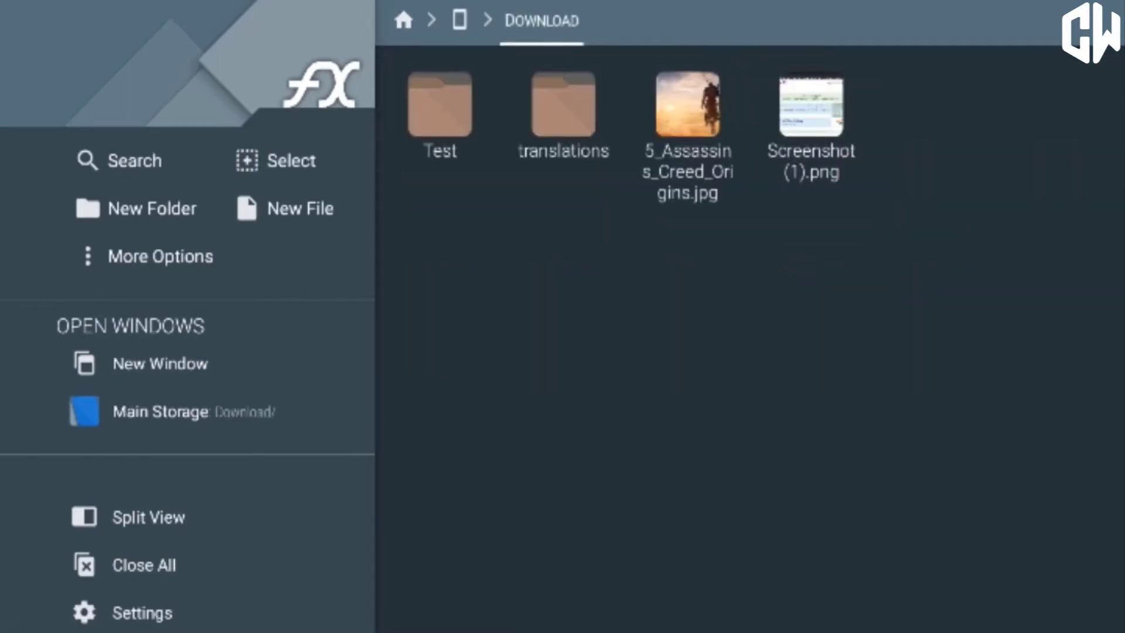
click(438, 112)
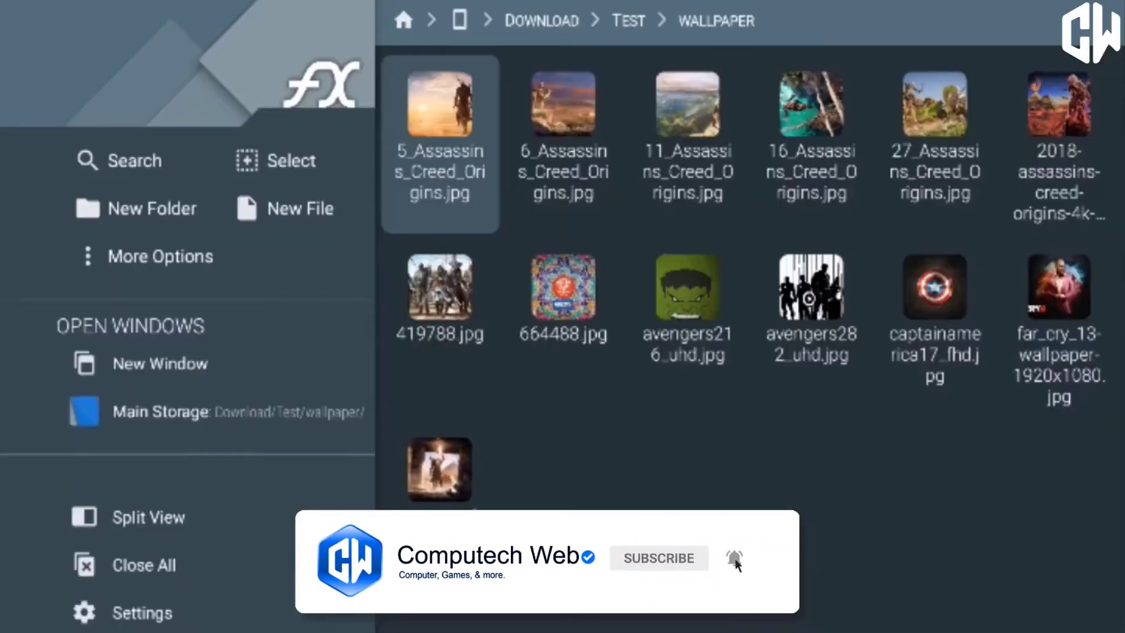
click(628, 20)
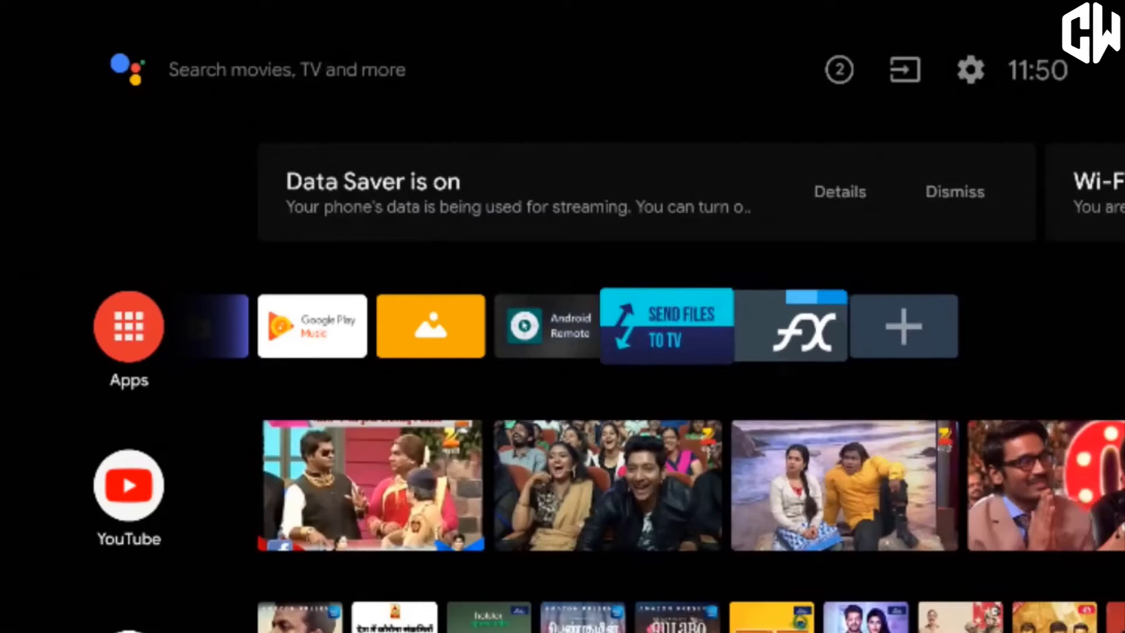
Send files from the TV's Send Files to TV app to the desktop PC receiver.
click(662, 327)
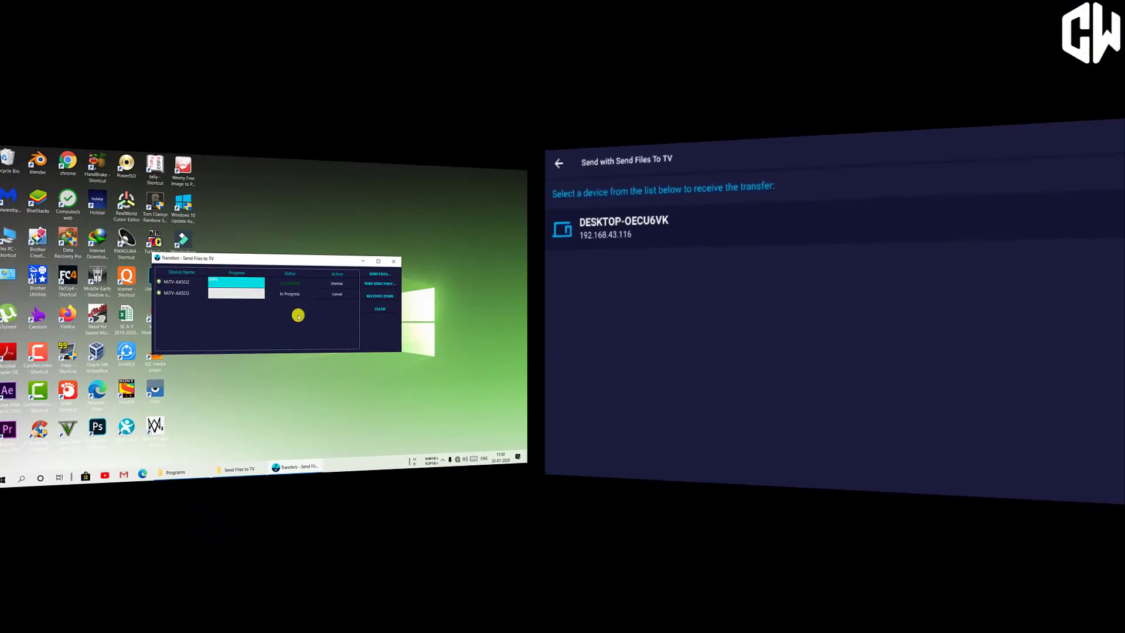
click(624, 226)
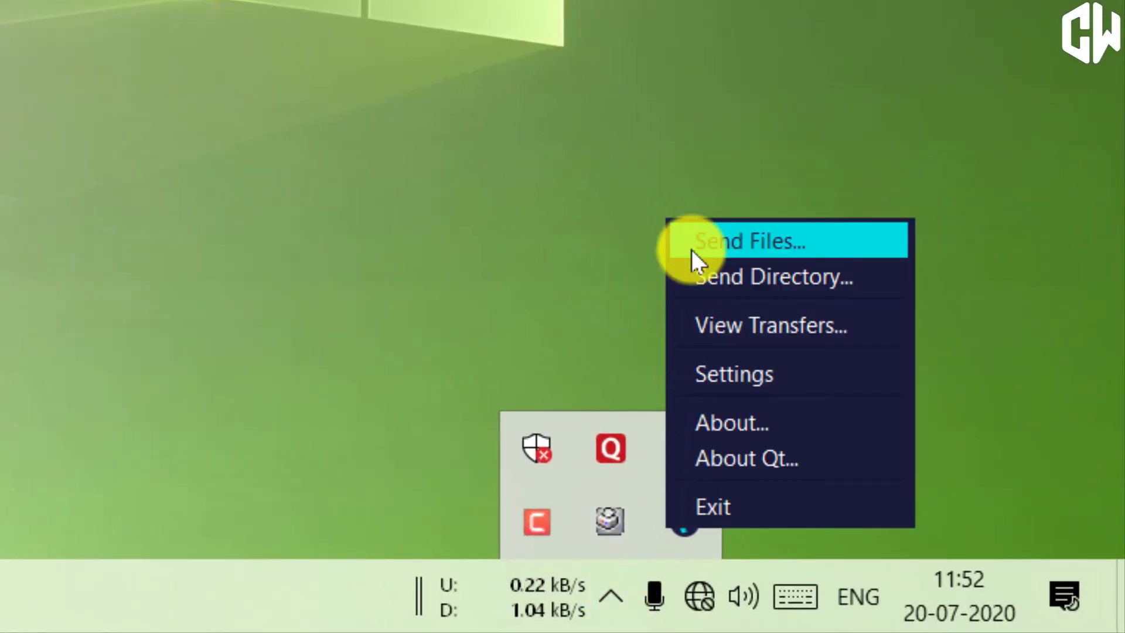
Send the Sony 4K Demo_ Another World video from F:\VIDEOS\BB to MiTV-AXSO2.
click(750, 240)
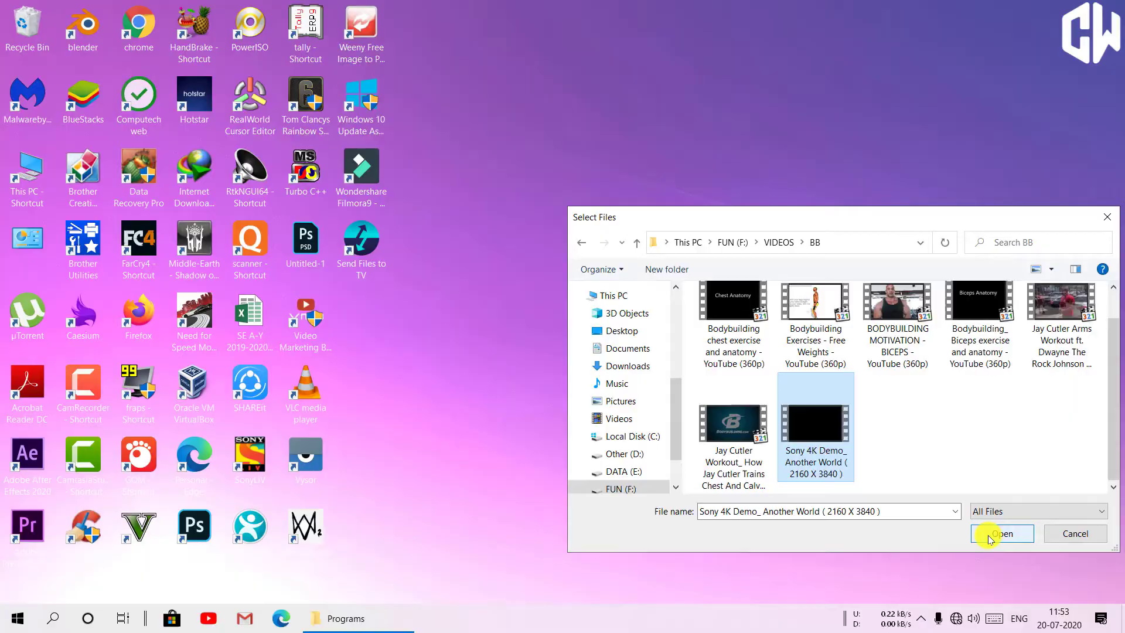
click(1002, 533)
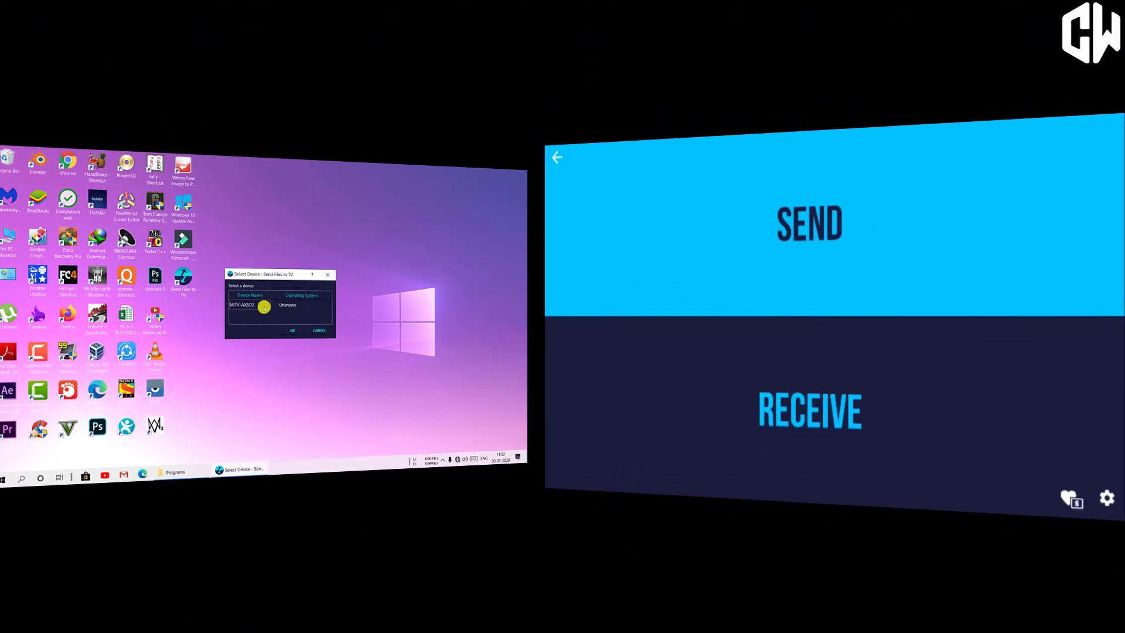
click(292, 330)
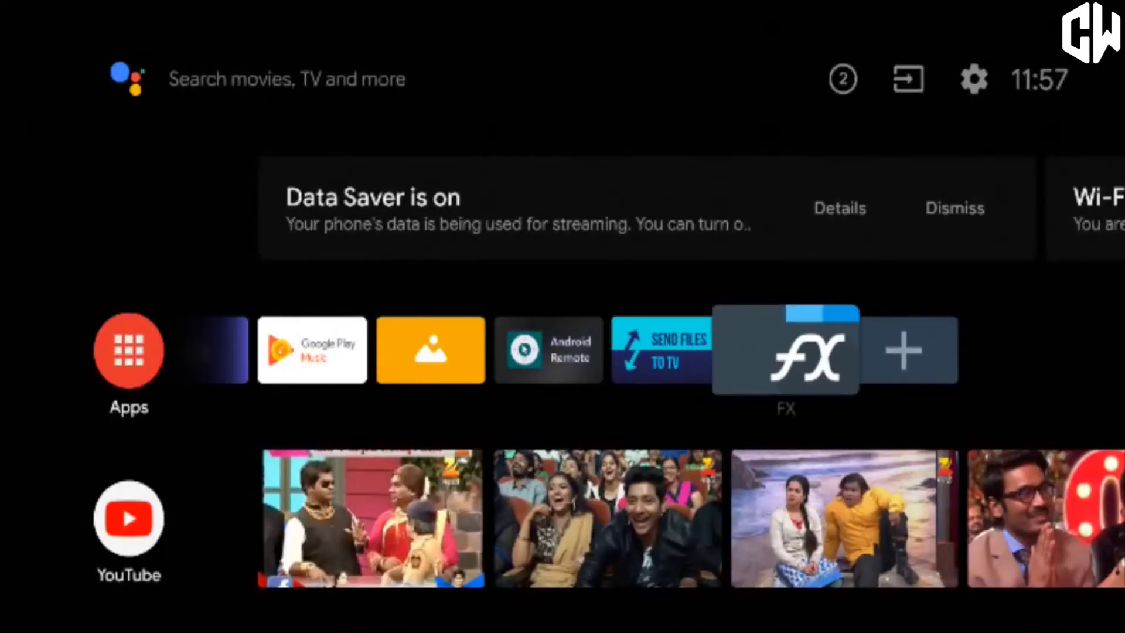
Launch FX File Explorer, go into Download and play the received Sony 4K Demo video.
click(802, 358)
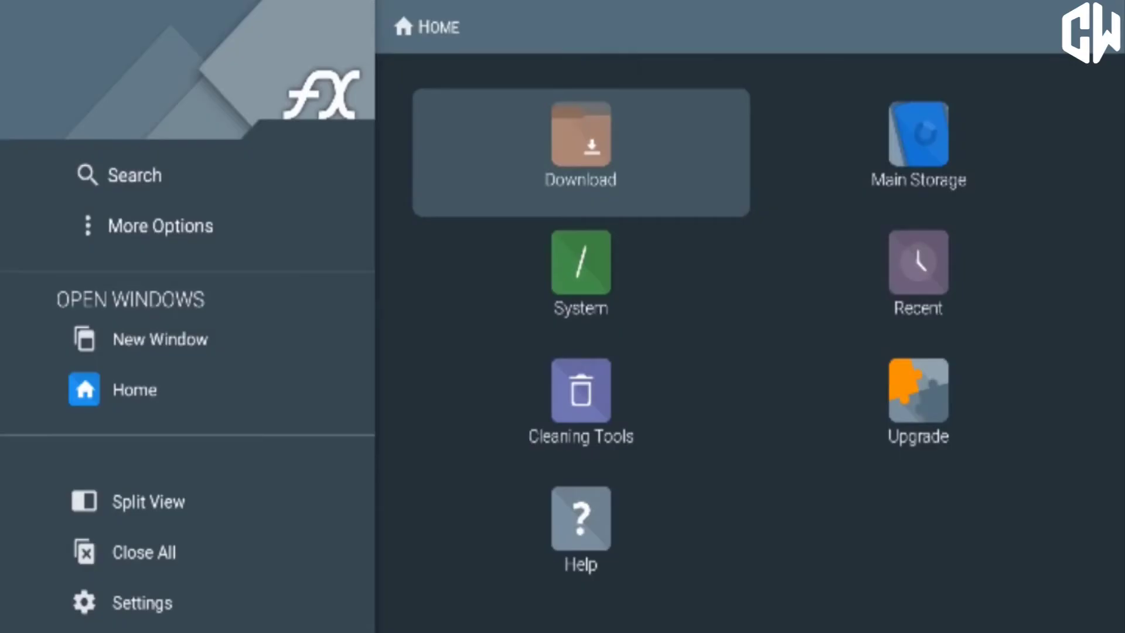
click(918, 135)
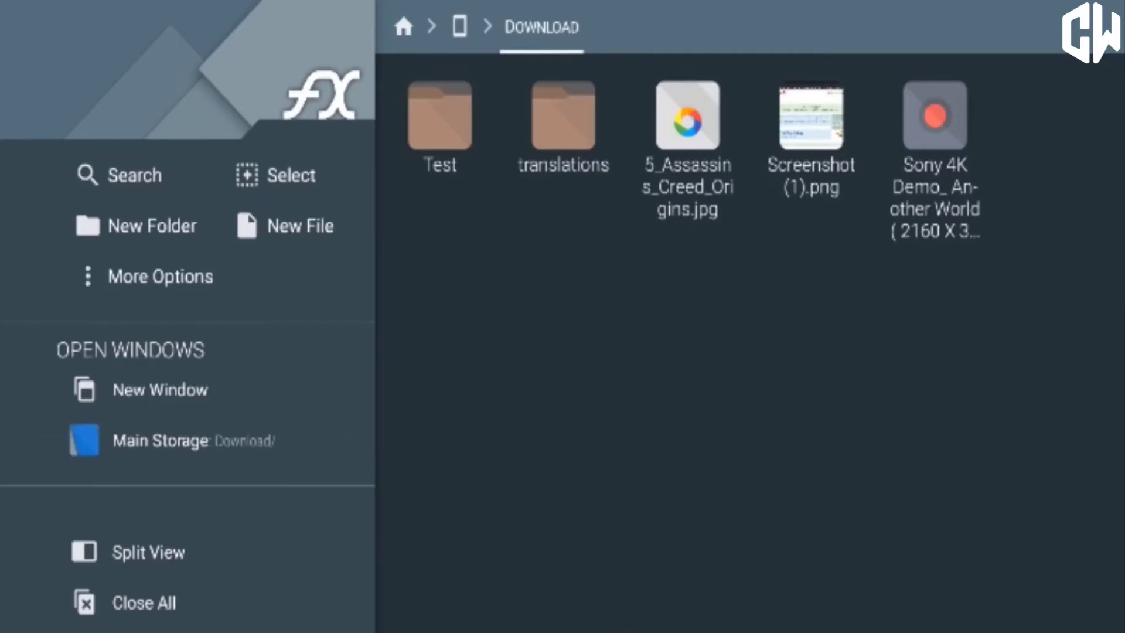
click(562, 117)
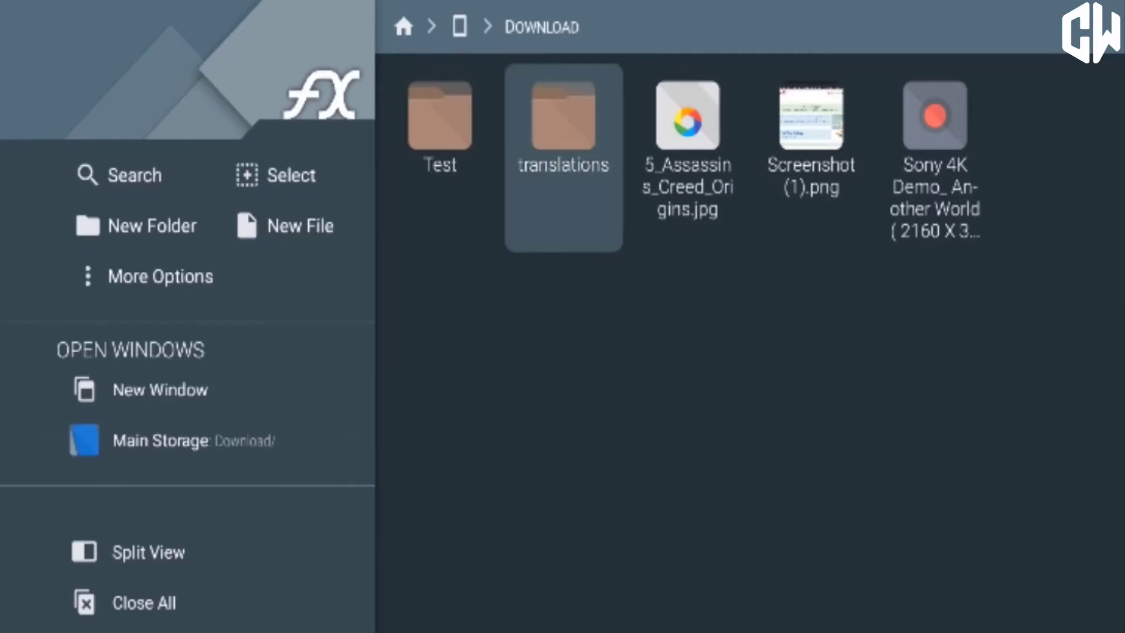
click(935, 117)
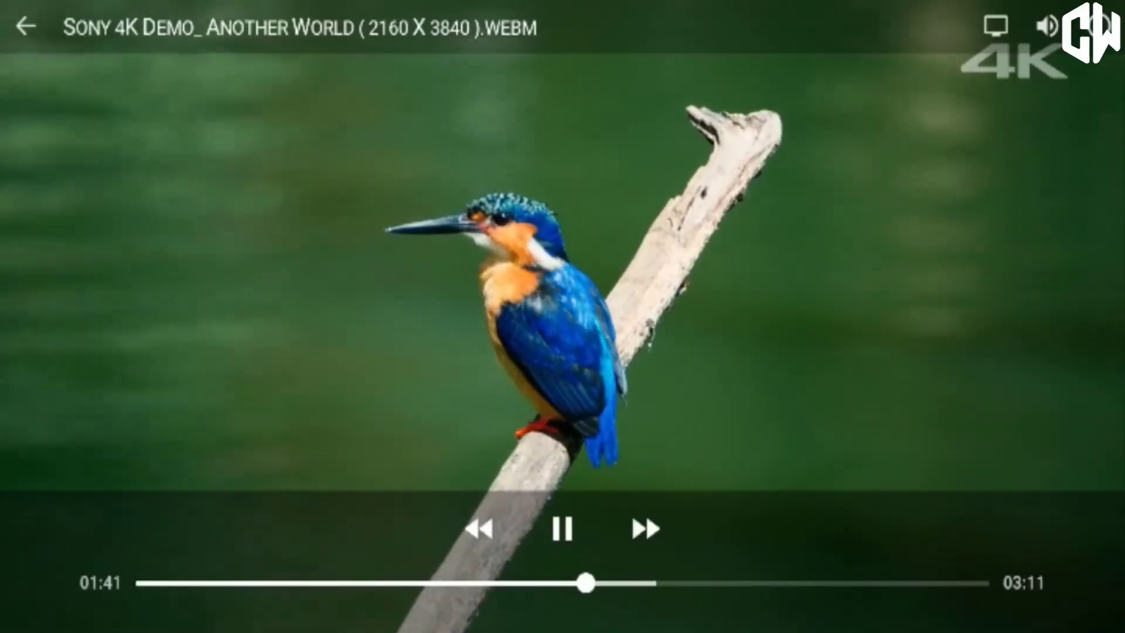
Stop playback back to Download and return to the TV home screen.
click(26, 29)
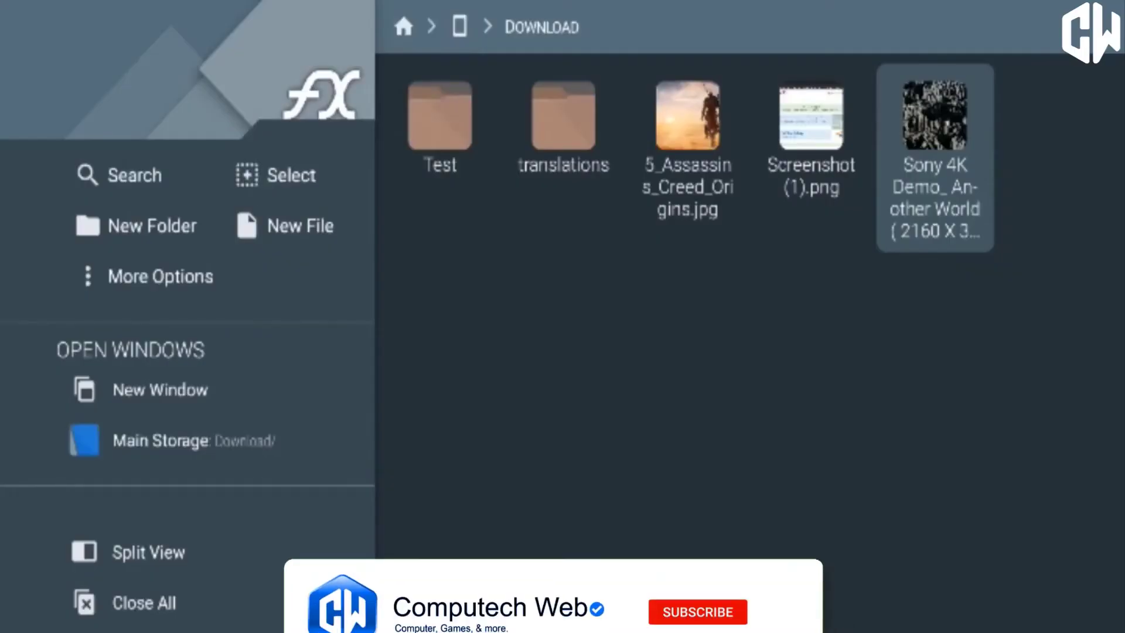
click(403, 28)
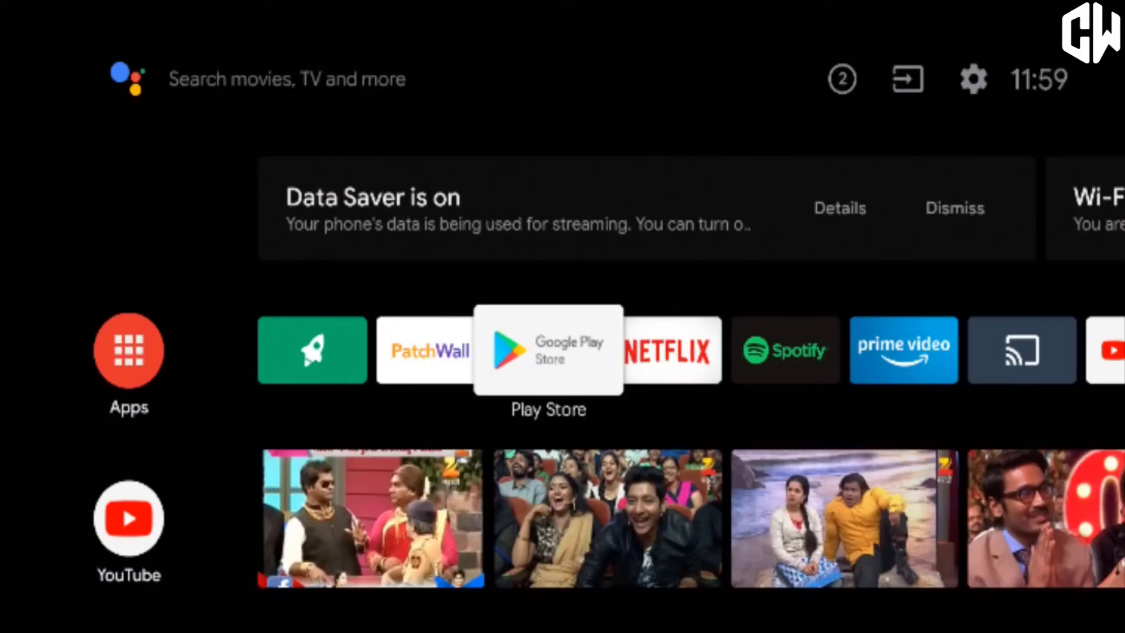
Search Play Store for "fx", open the FX File Explorer listing and scroll to App Screenshots.
click(548, 352)
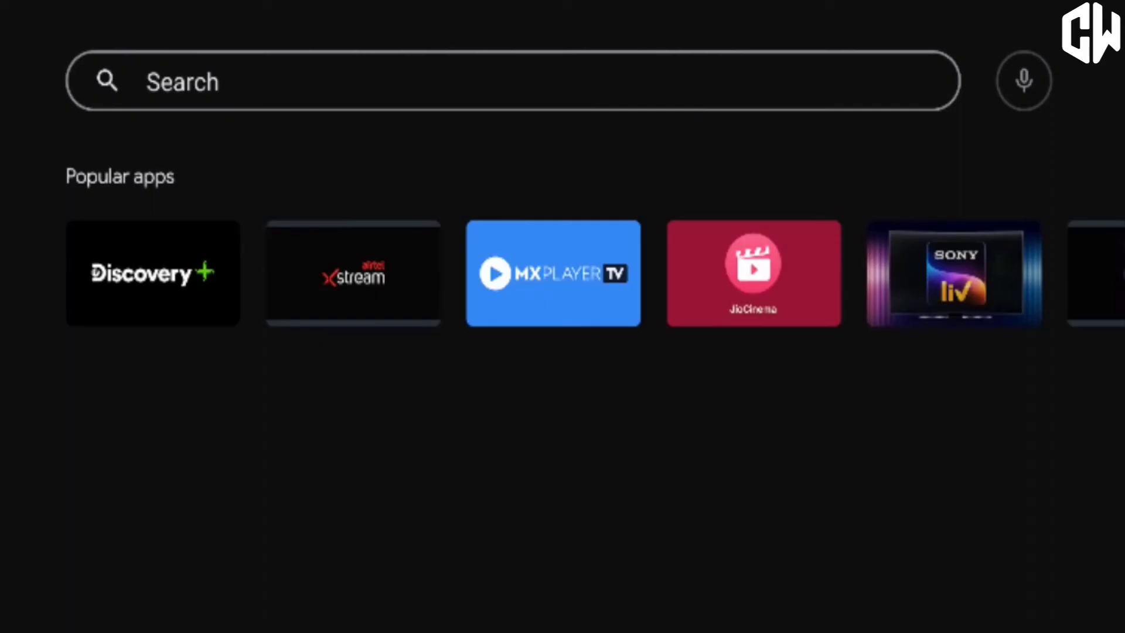
click(501, 82)
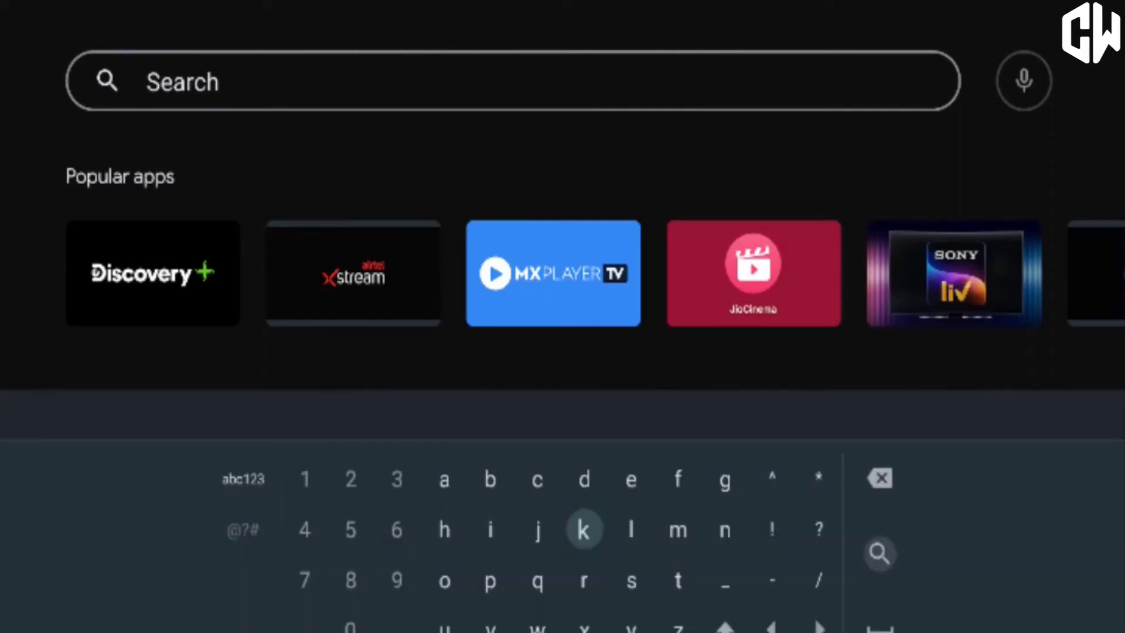
mouse_move(678, 478)
text(fx)
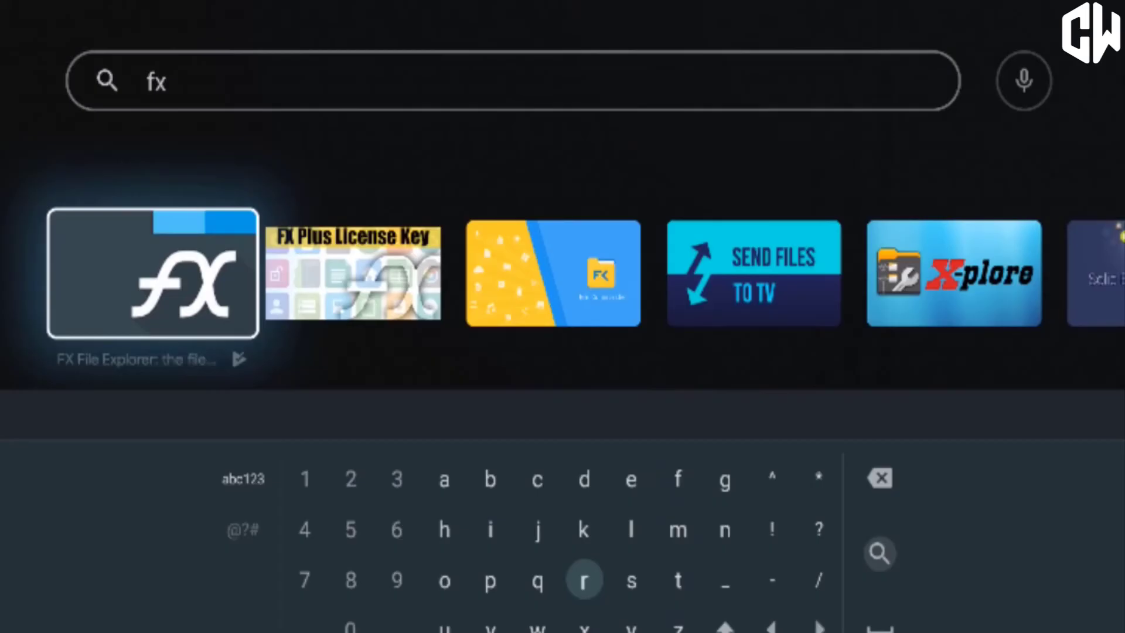
click(151, 282)
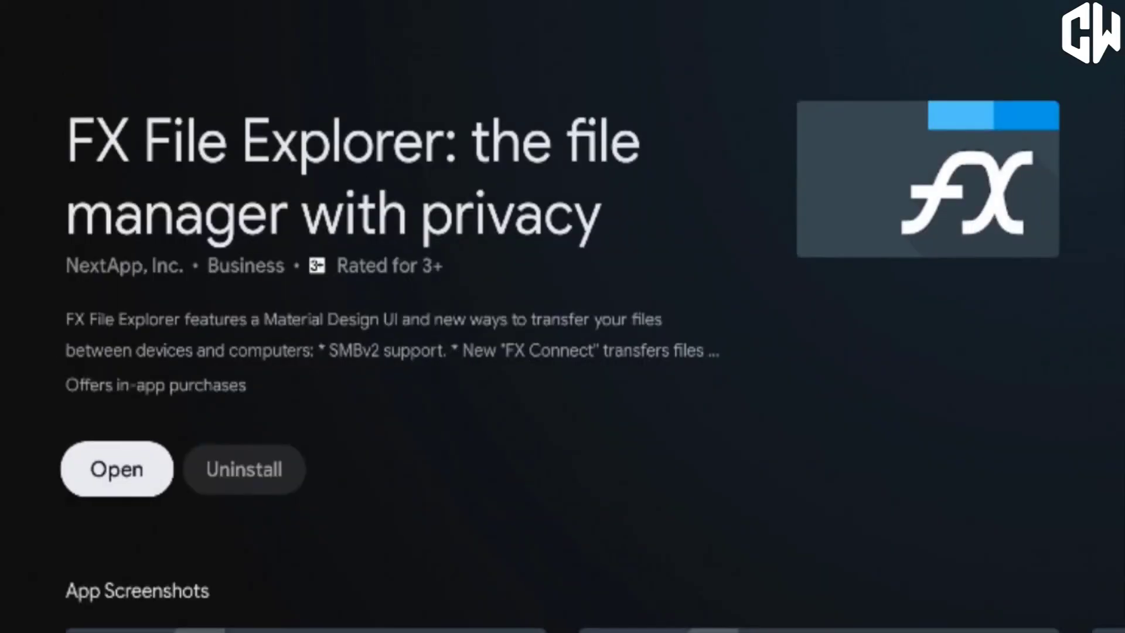
scroll(down, 3)
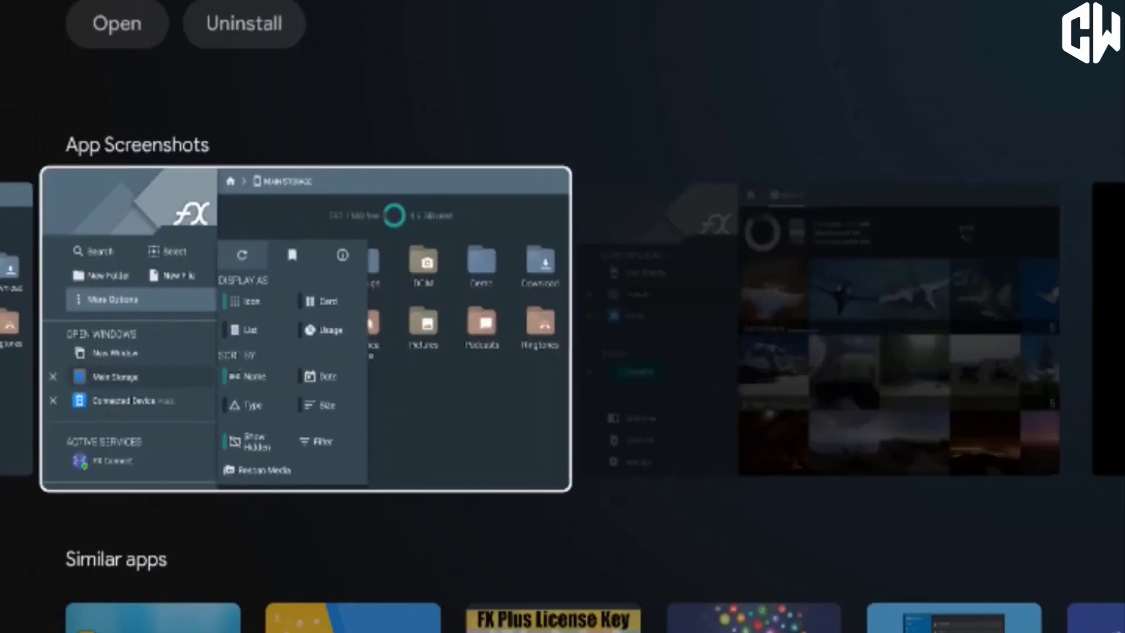